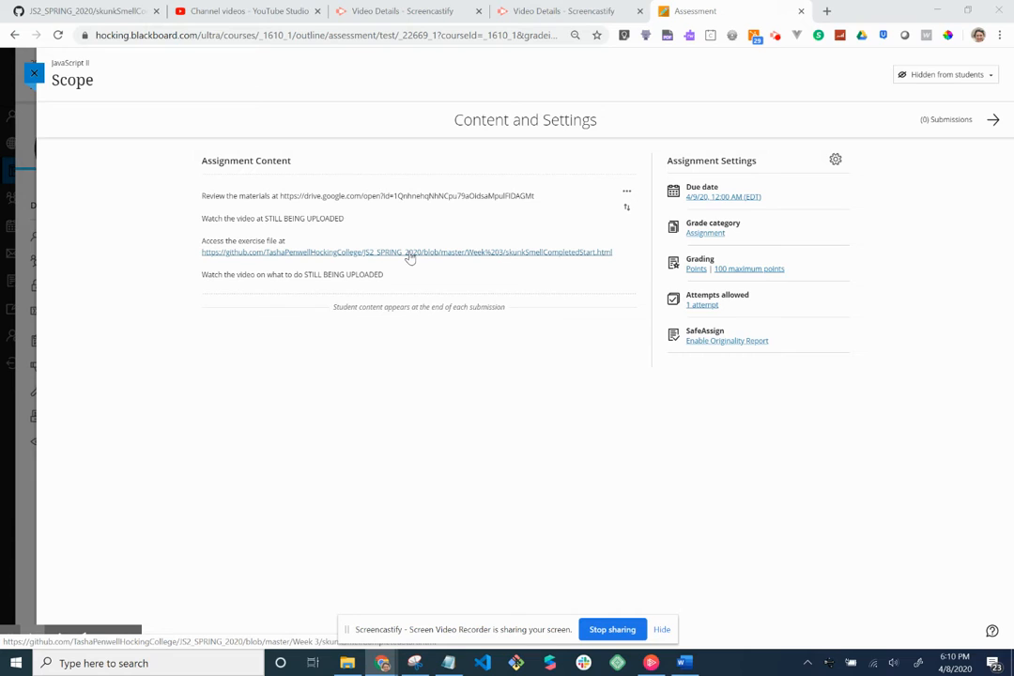
mouse_move(384, 225)
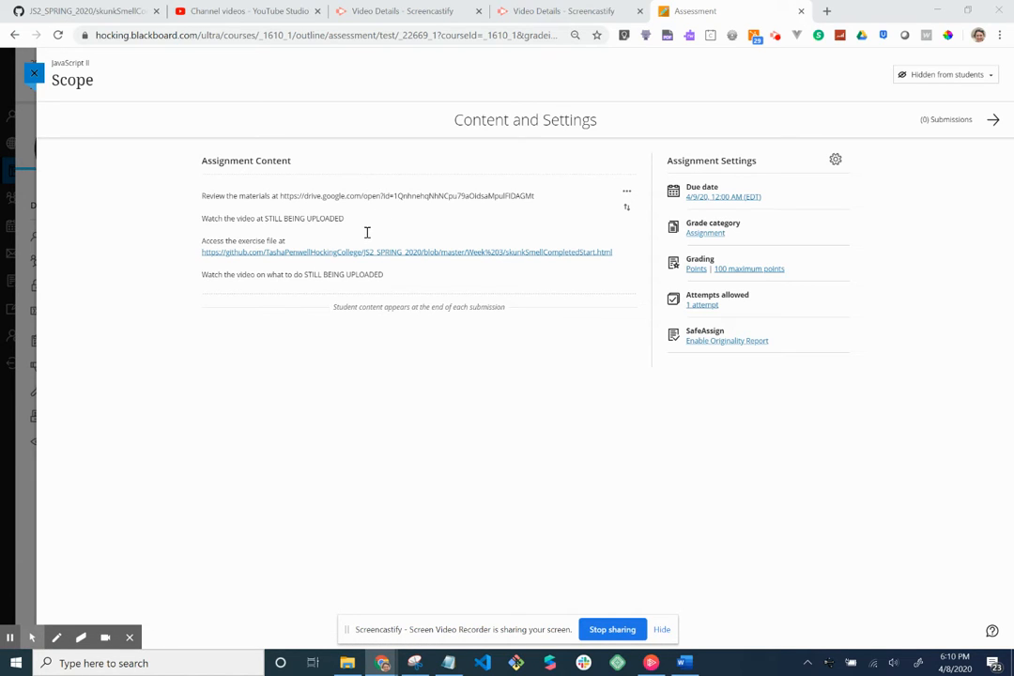
mouse_move(374, 259)
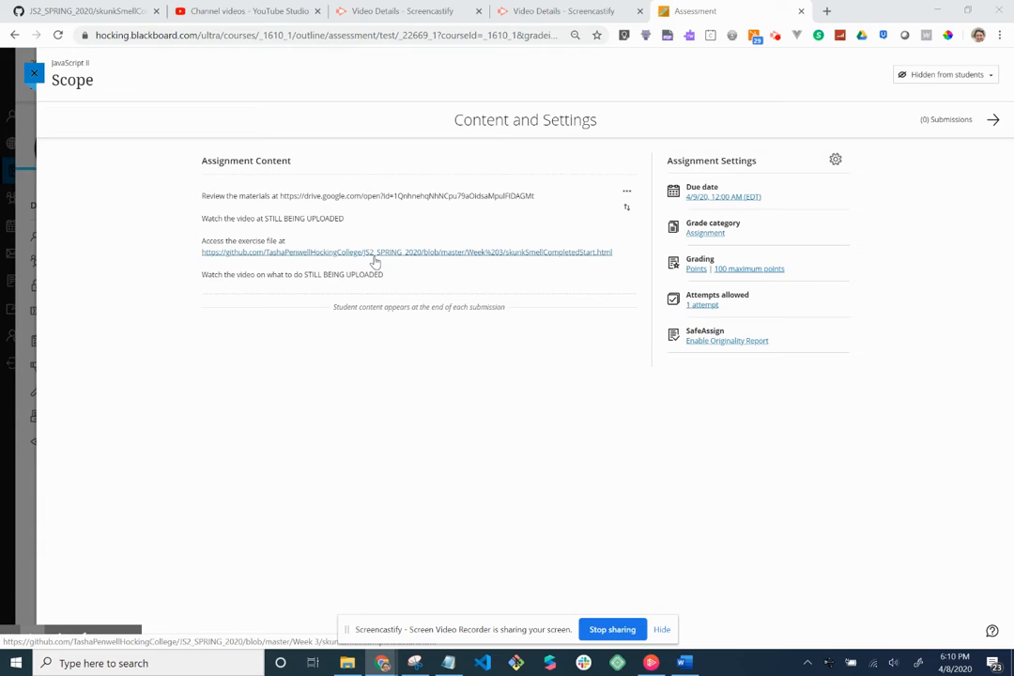
Open the linked skunkSmellCompletedStart.html exercise file on GitHub from the assignment content
click(406, 252)
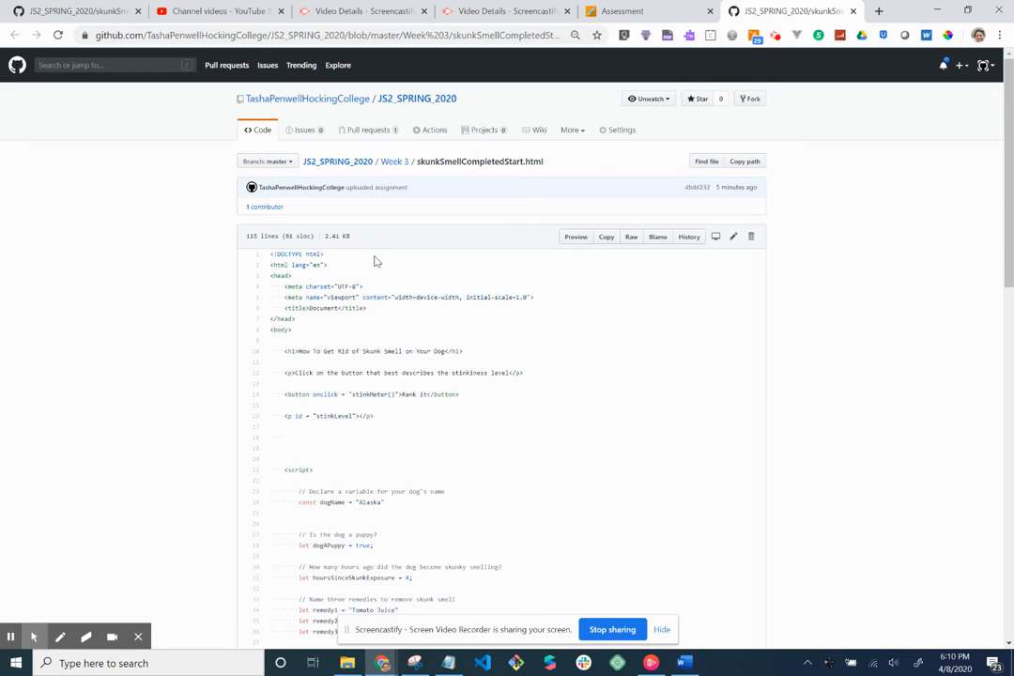
mouse_move(592, 165)
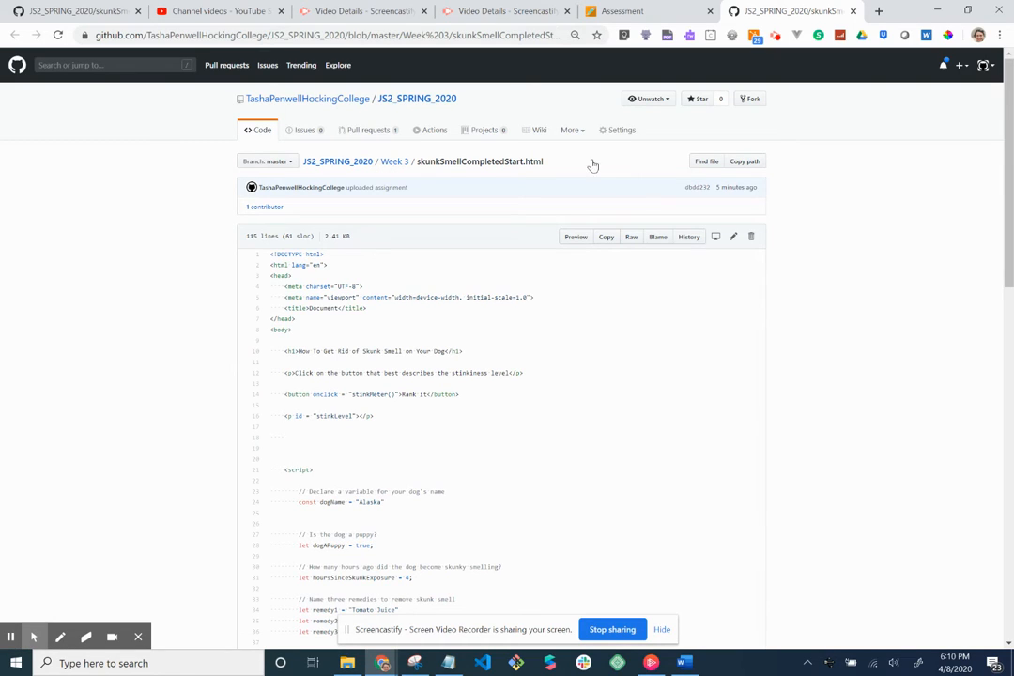
Copy the skunkSmellCompletedStart.html starter code and launch Visual Studio Code
click(606, 236)
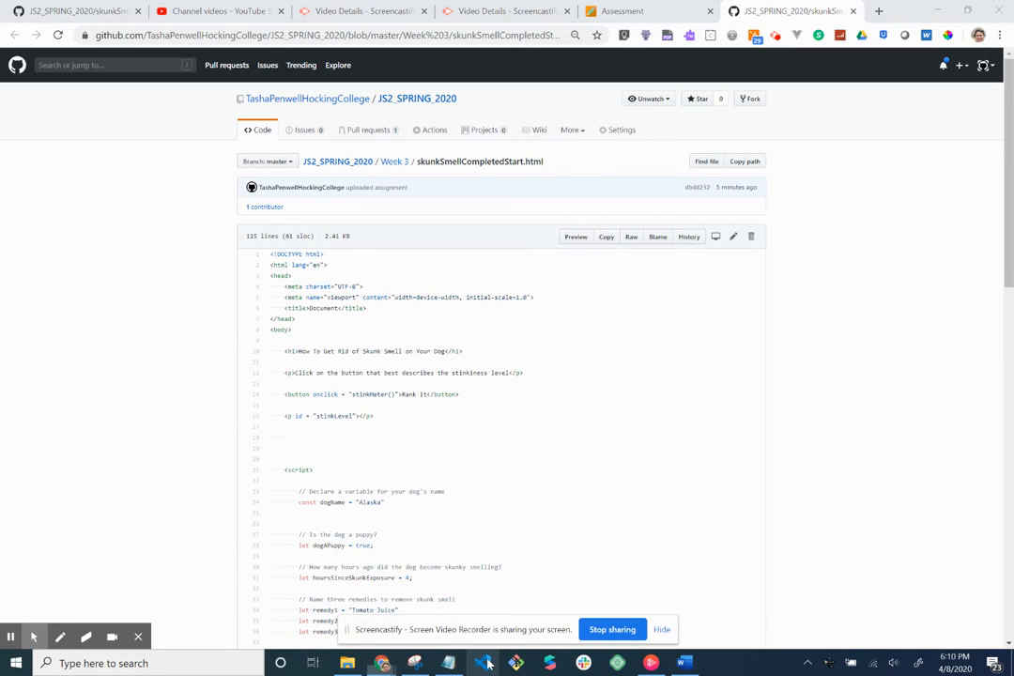
right_click(481, 663)
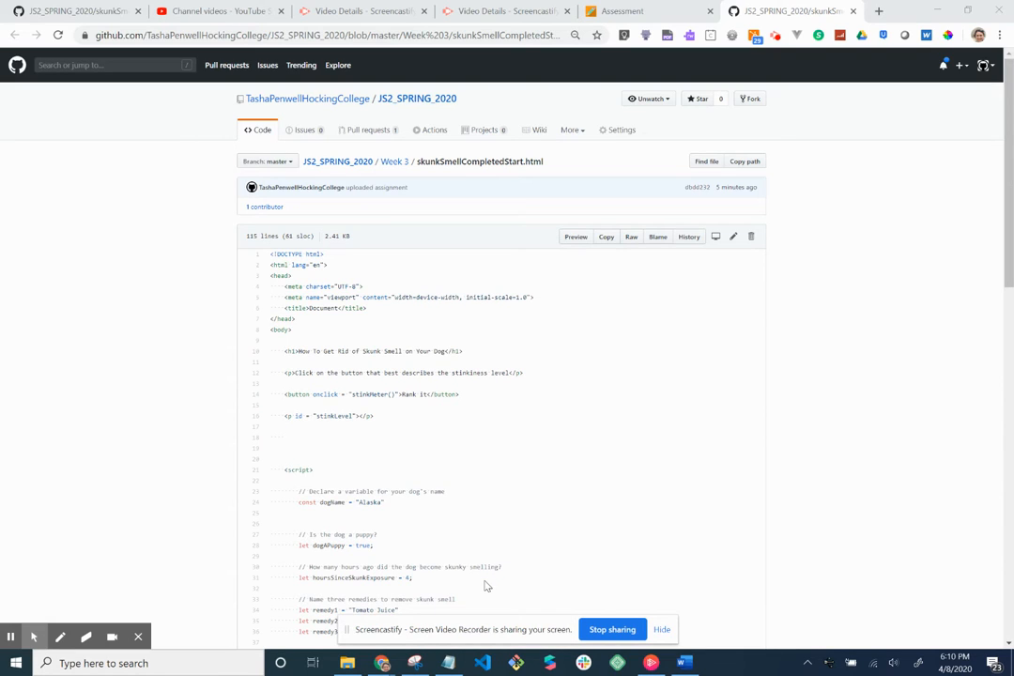
click(482, 663)
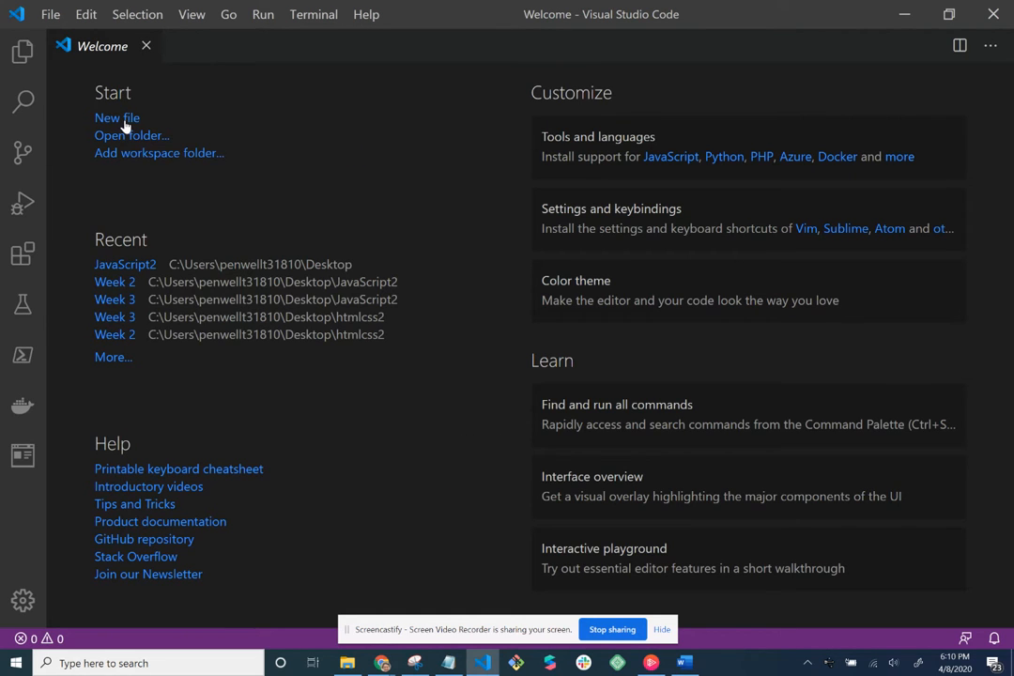
Create a new untitled file holding the pasted 115-line starter HTML
click(117, 118)
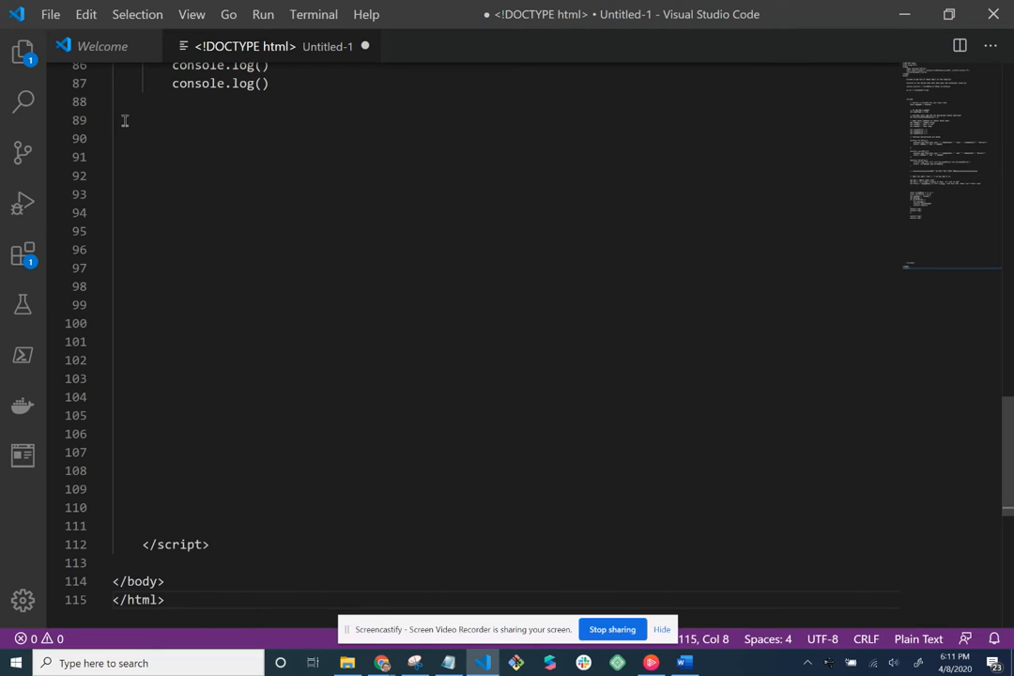
click(50, 15)
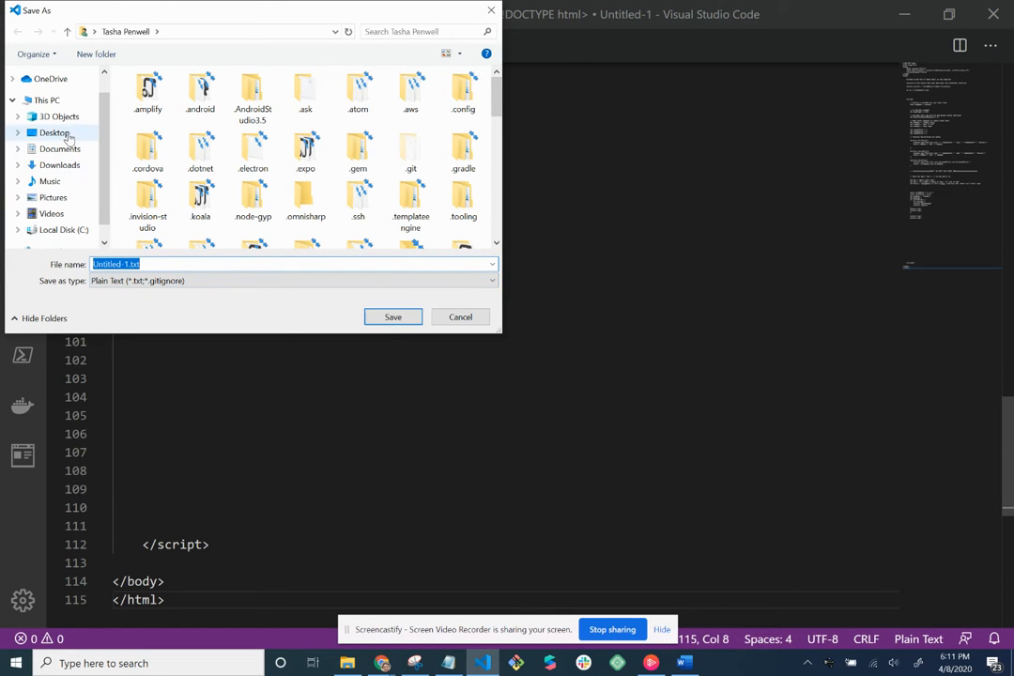
Point the save dialog at Desktop > JavaScript2 > Week 3 and enter penwellScopeExercise.html
click(53, 132)
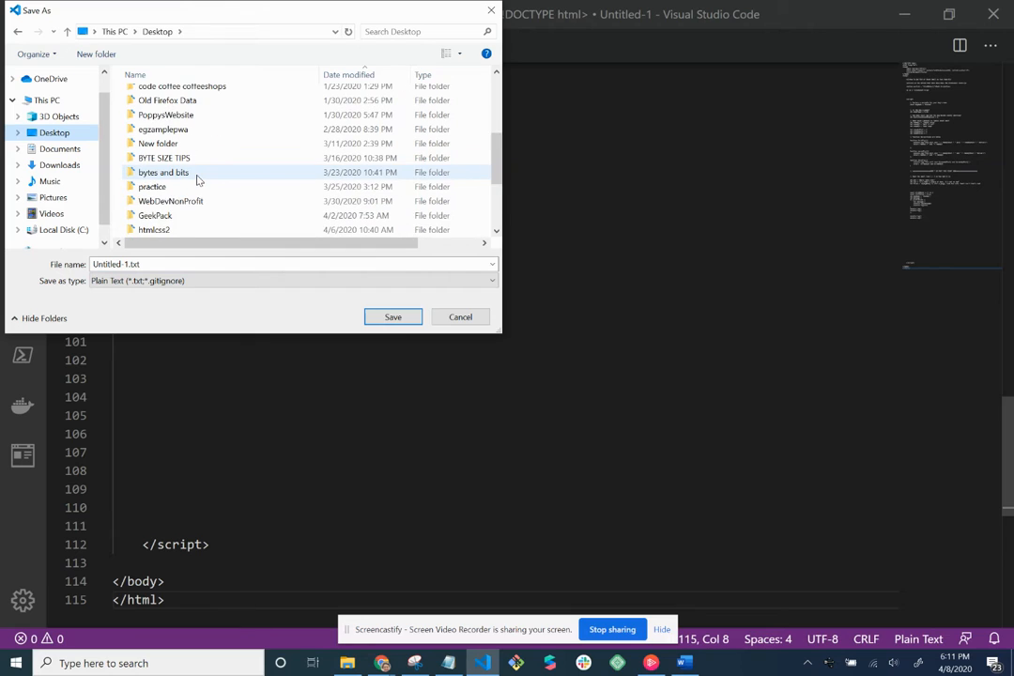
scroll(down, 3)
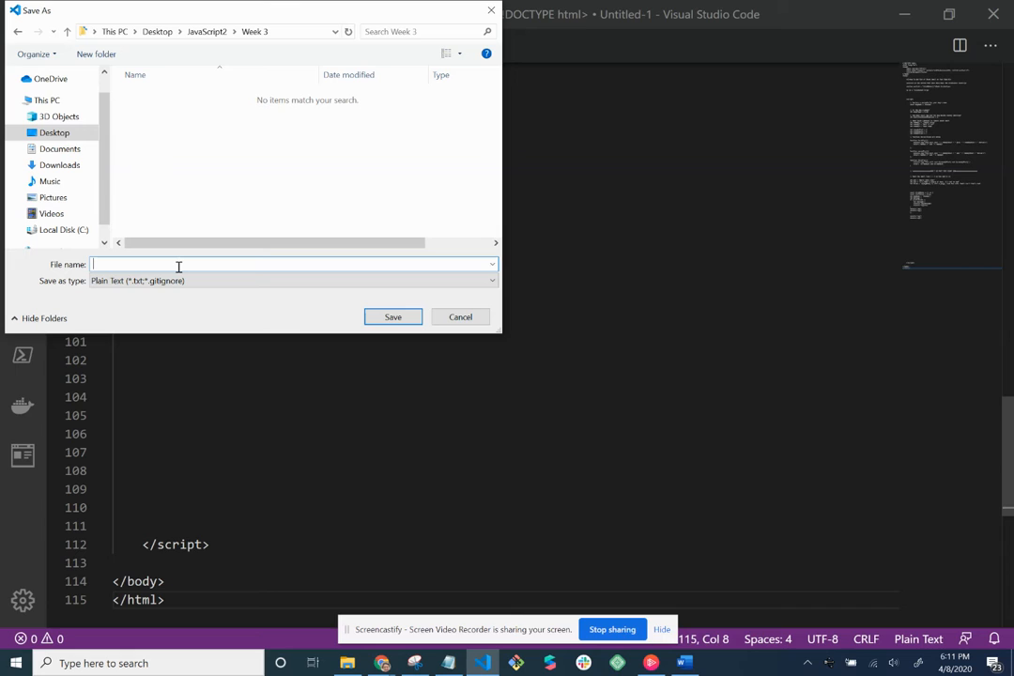
text(PENW)
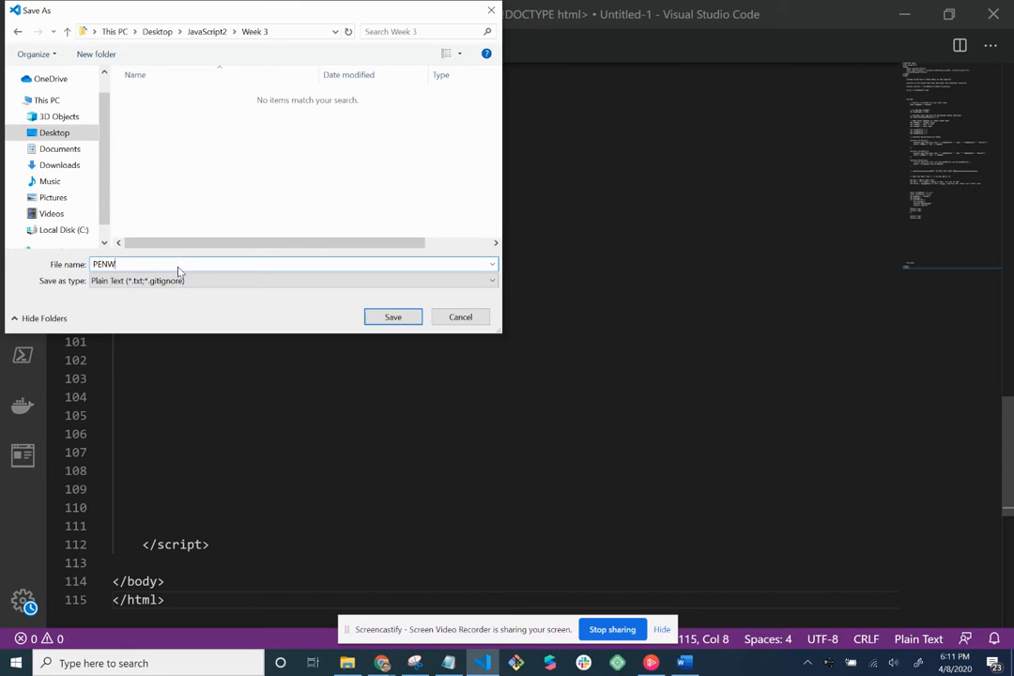
key(ctrl+a)
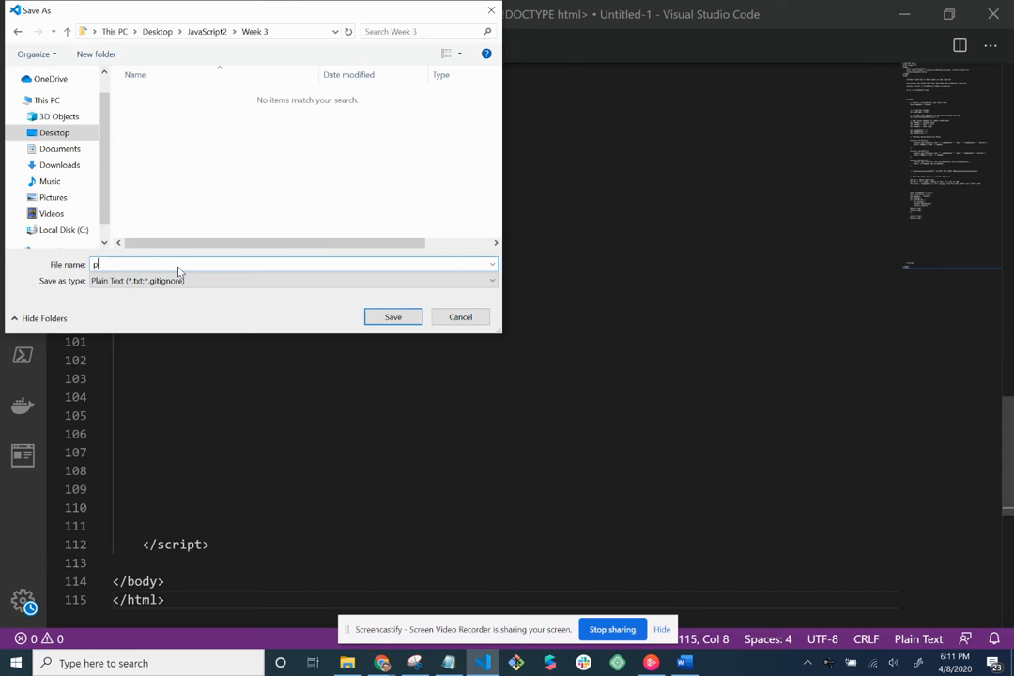
text(enwell)
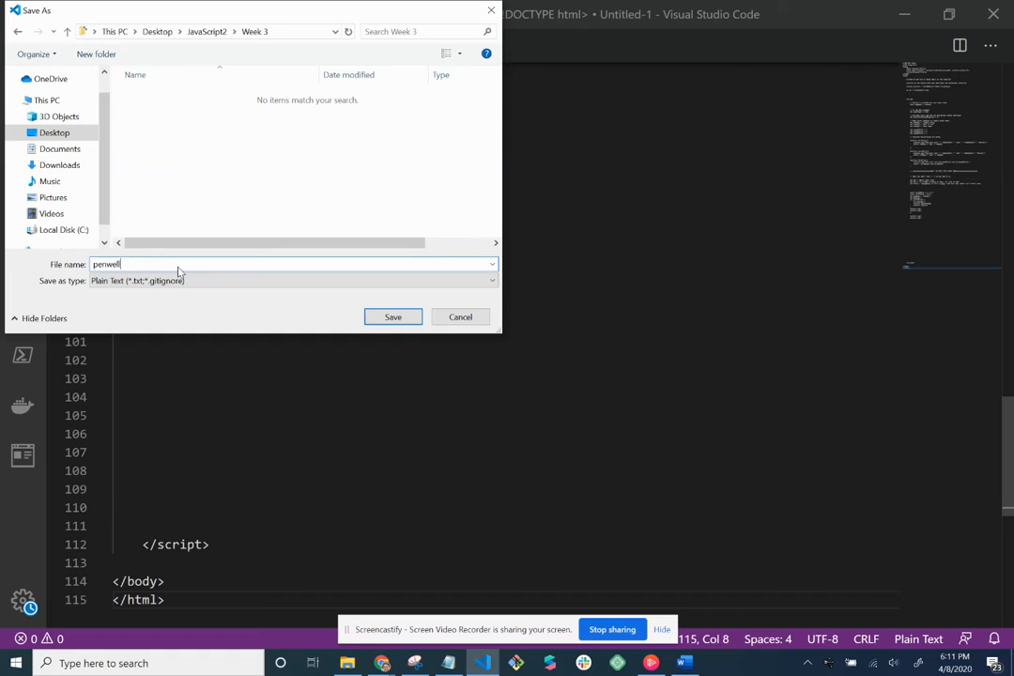
text(Scope)
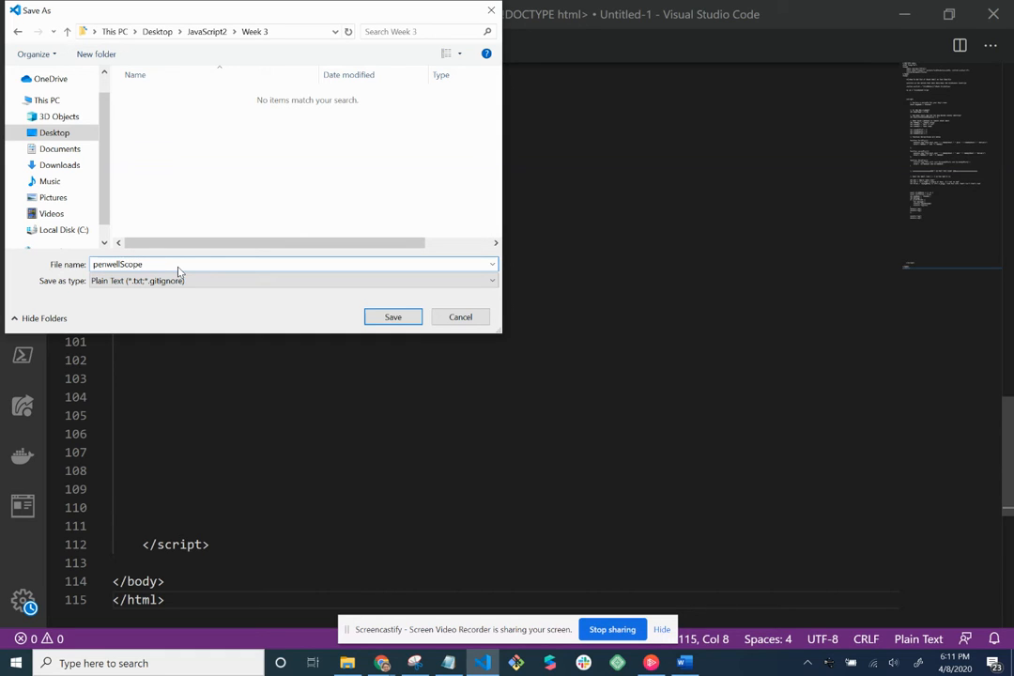
text(Exercise)
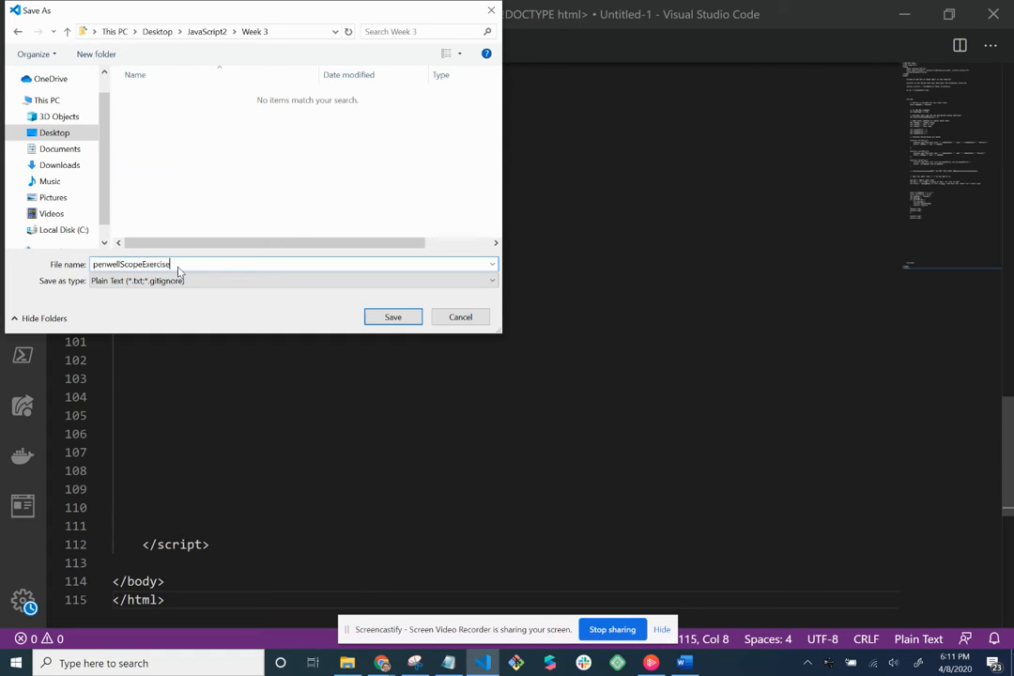
text(.html)
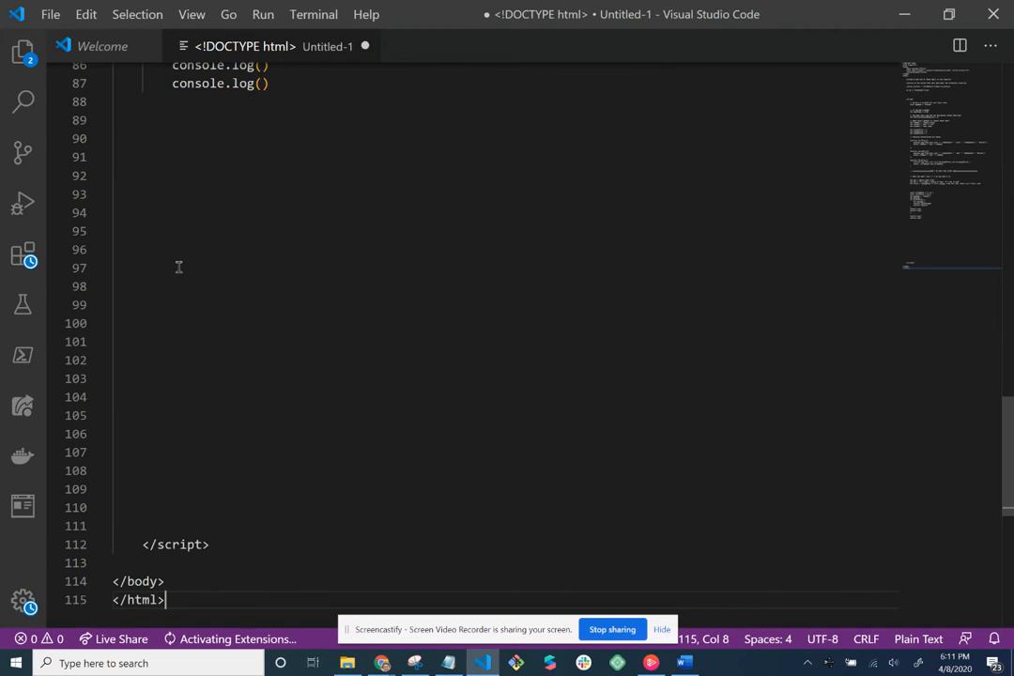
Save penwellScopeExercise.html and scroll through its remedy functions and stinkMeter code
key(ctrl+s)
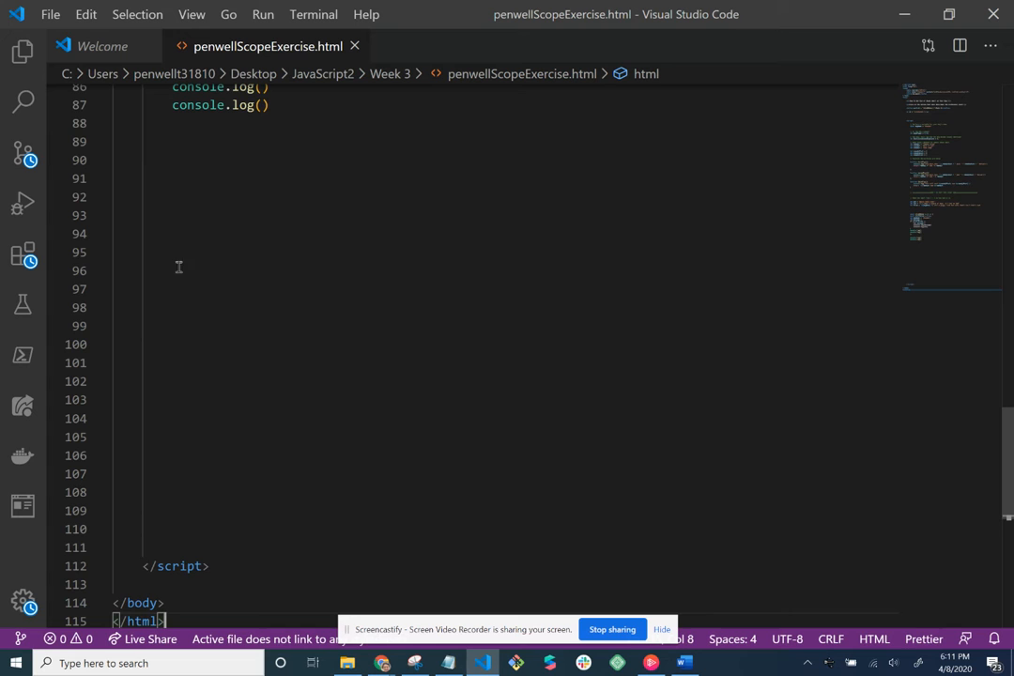
scroll(up, 3)
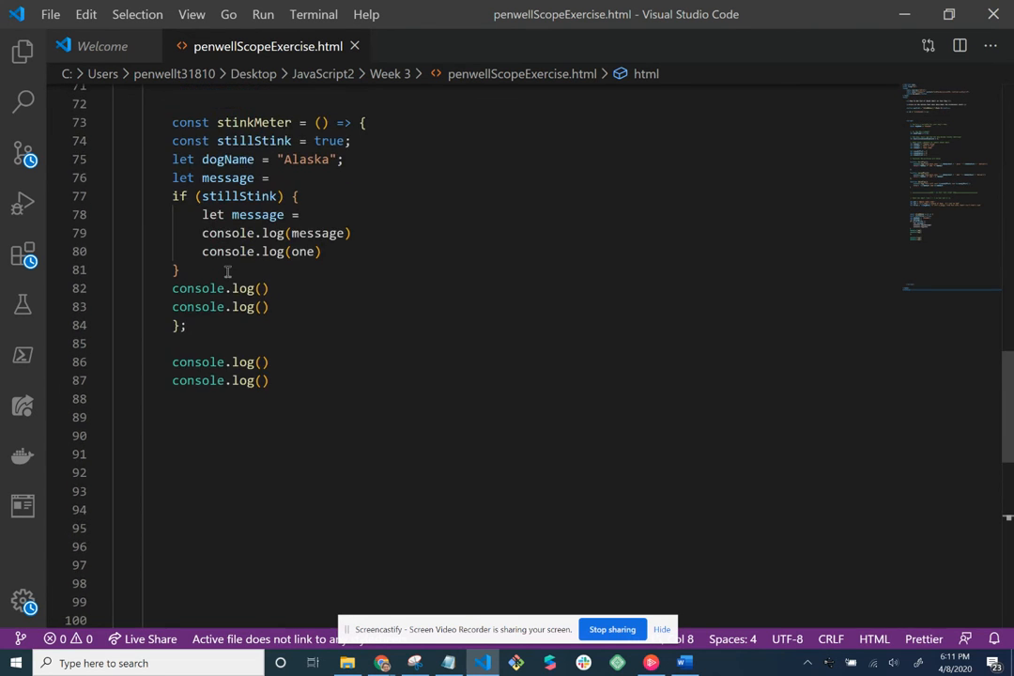
scroll(up, 3)
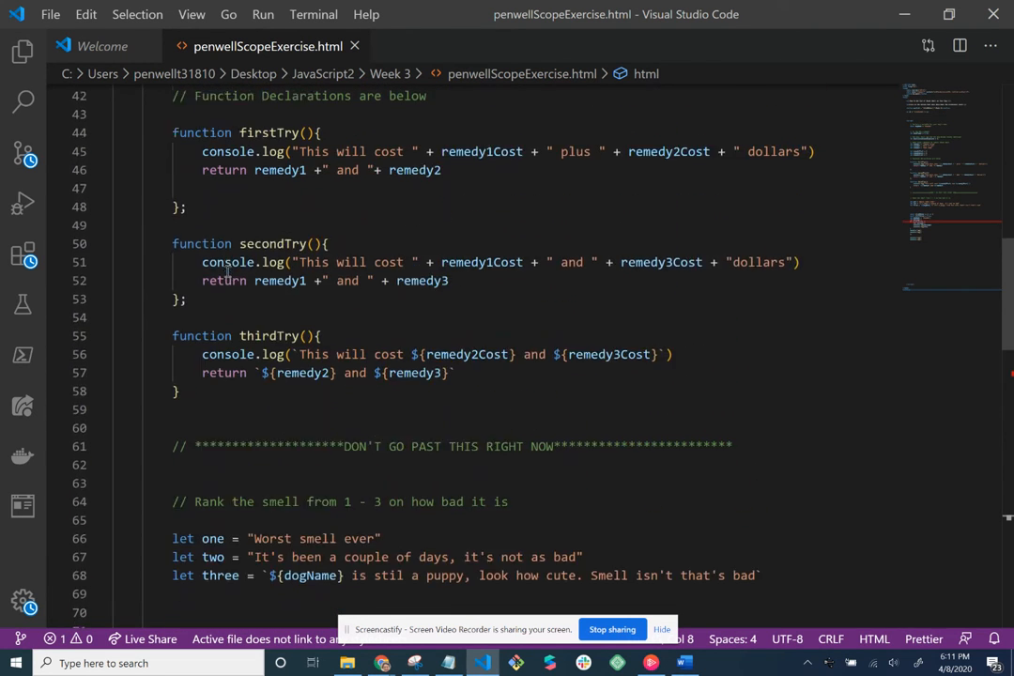
scroll(up, 3)
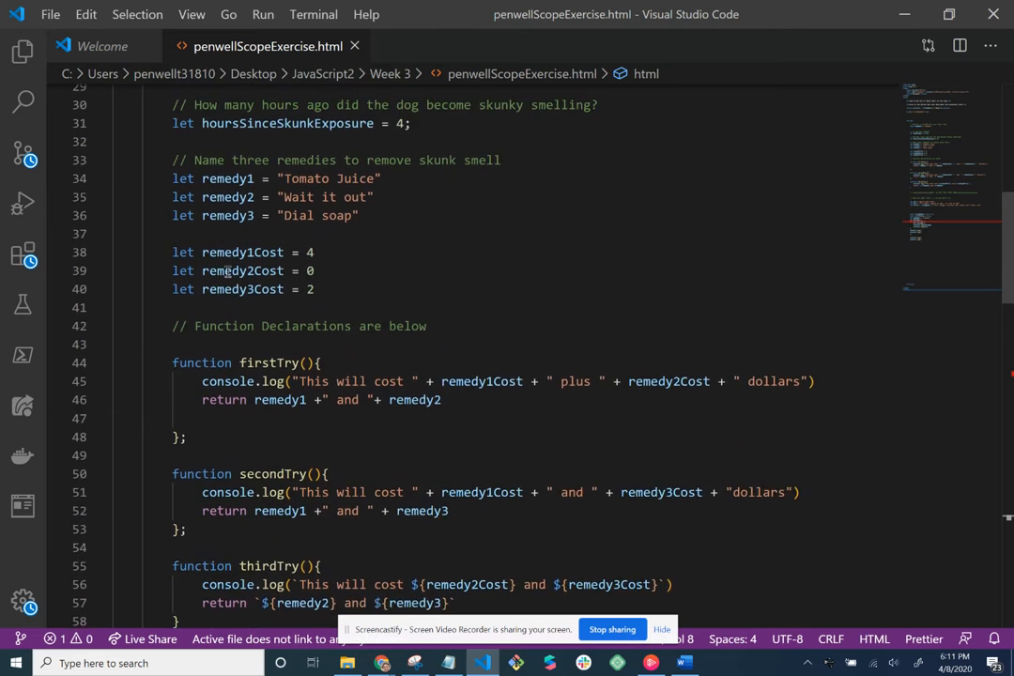
scroll(down, 3)
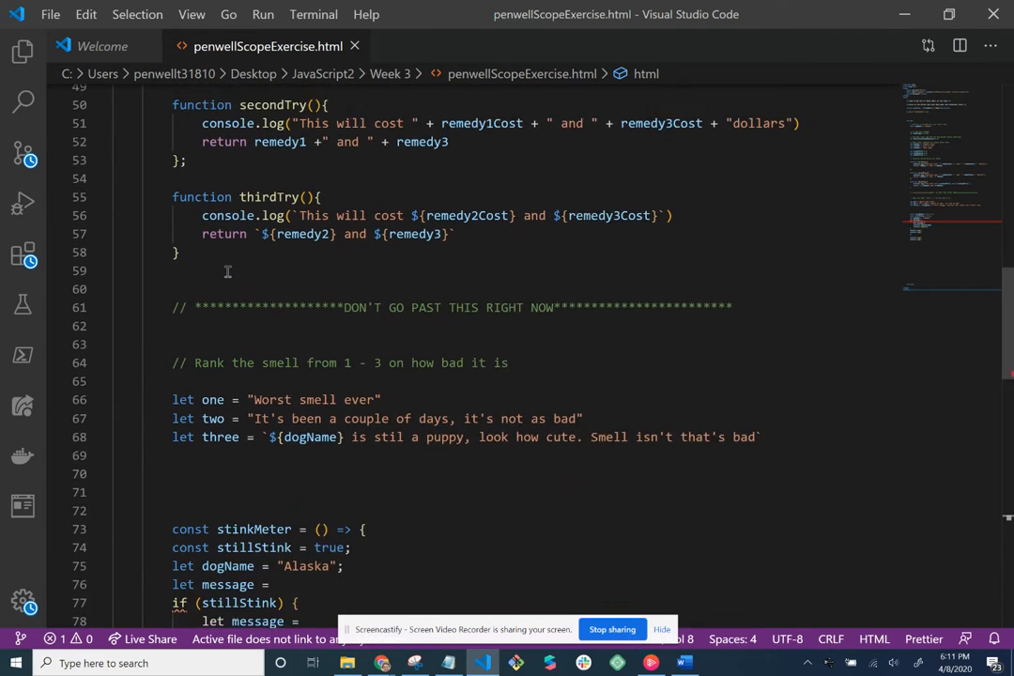
scroll(down, 3)
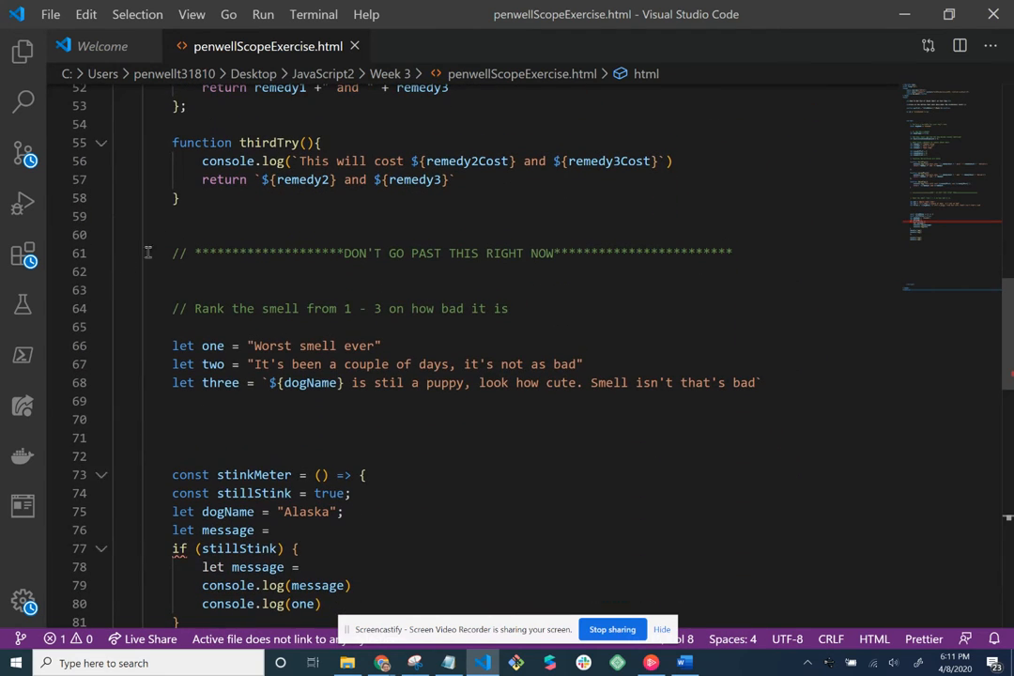
scroll(down, 3)
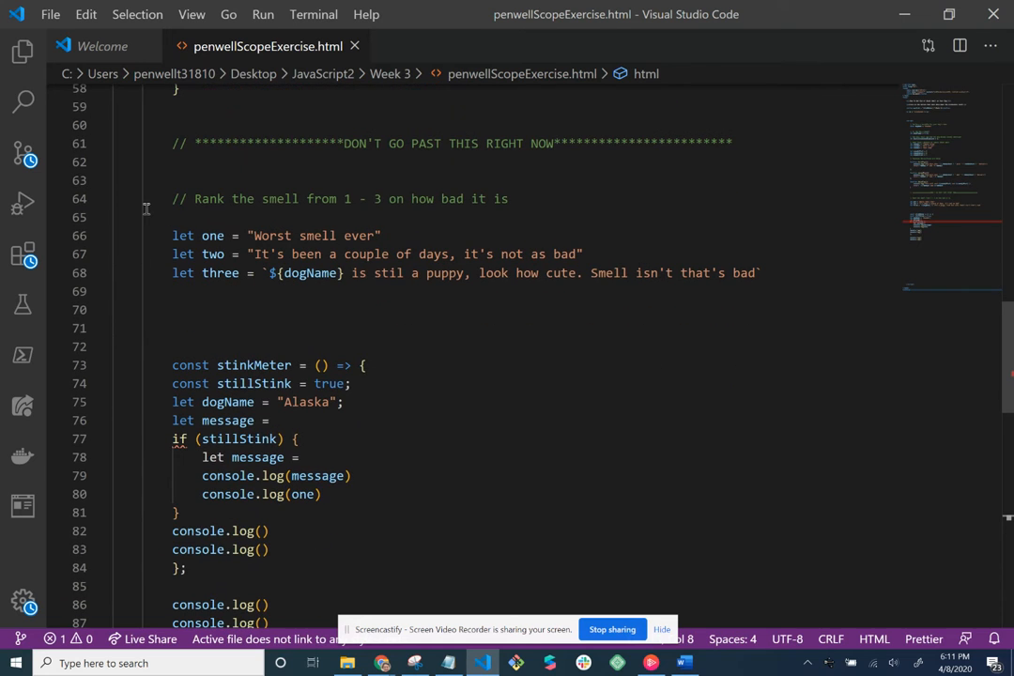
scroll(down, 3)
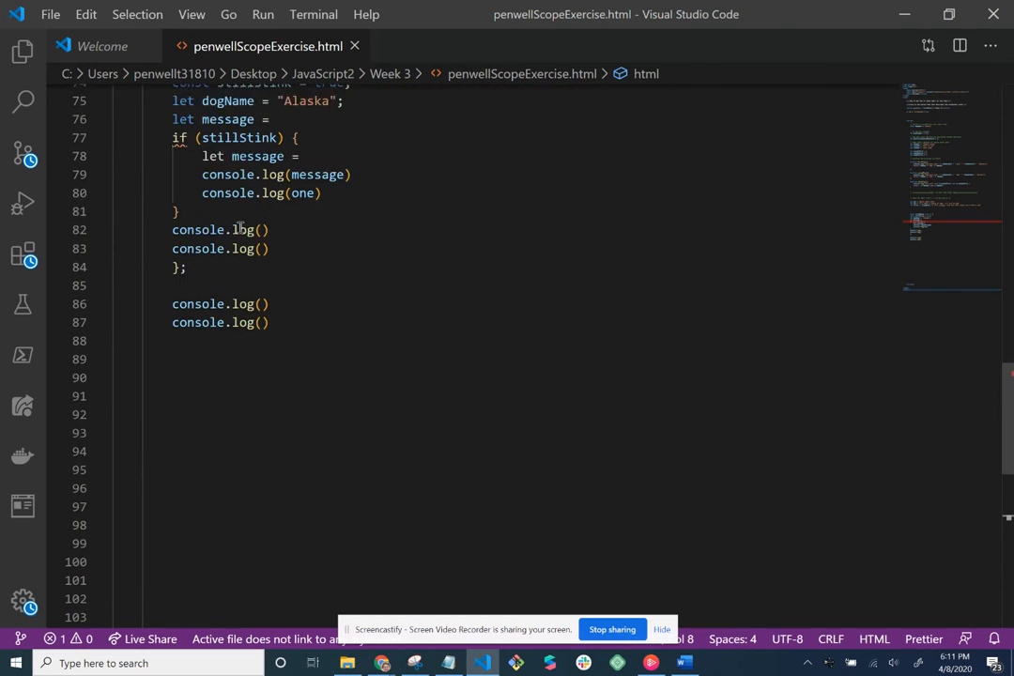
scroll(up, 3)
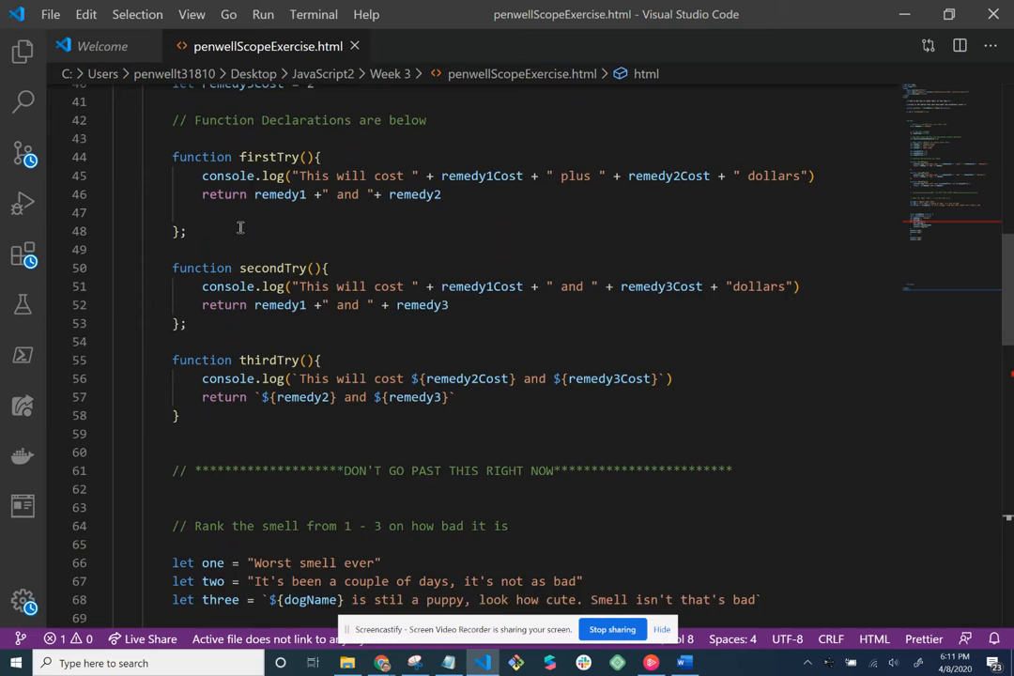
scroll(up, 3)
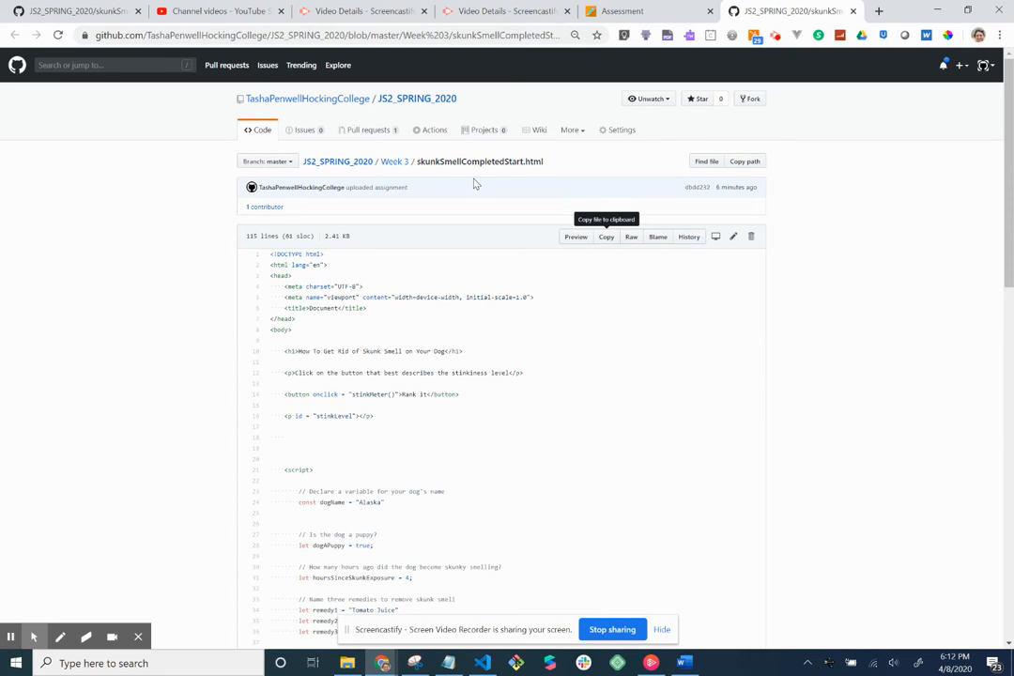
mouse_move(636, 148)
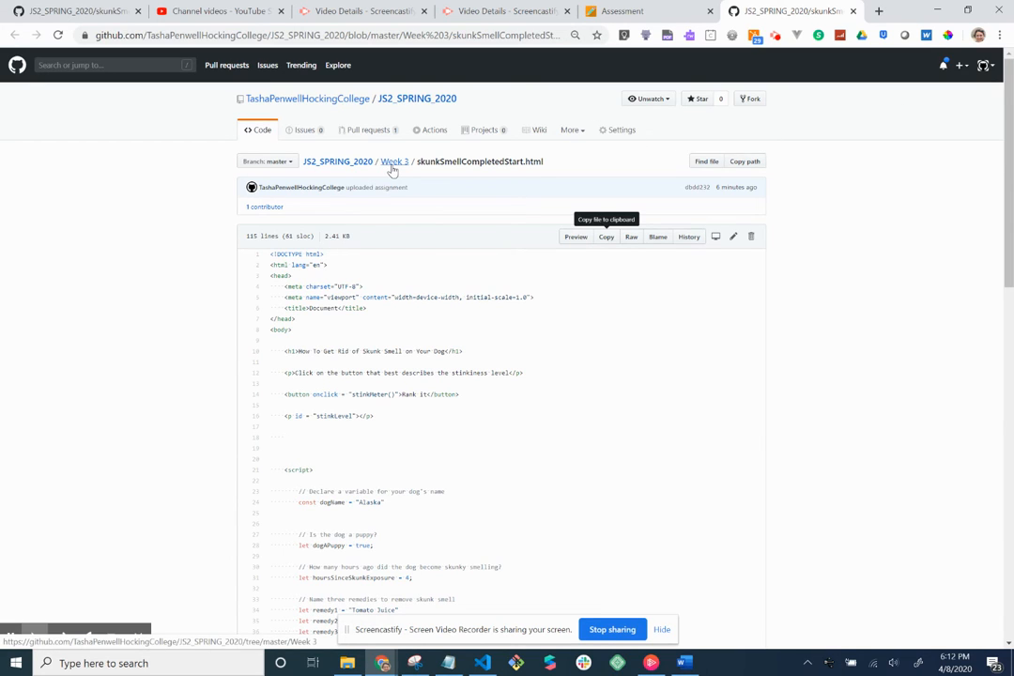
Return to the JS2_SPRING_2020 Week 3 folder and open its Upload files page
click(395, 161)
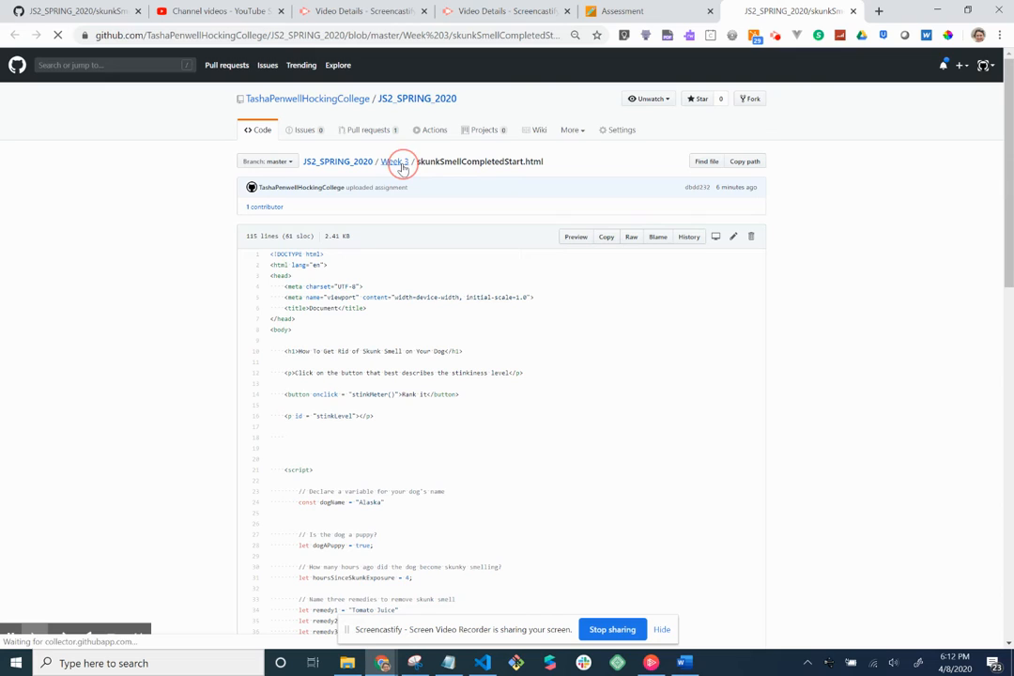
click(394, 161)
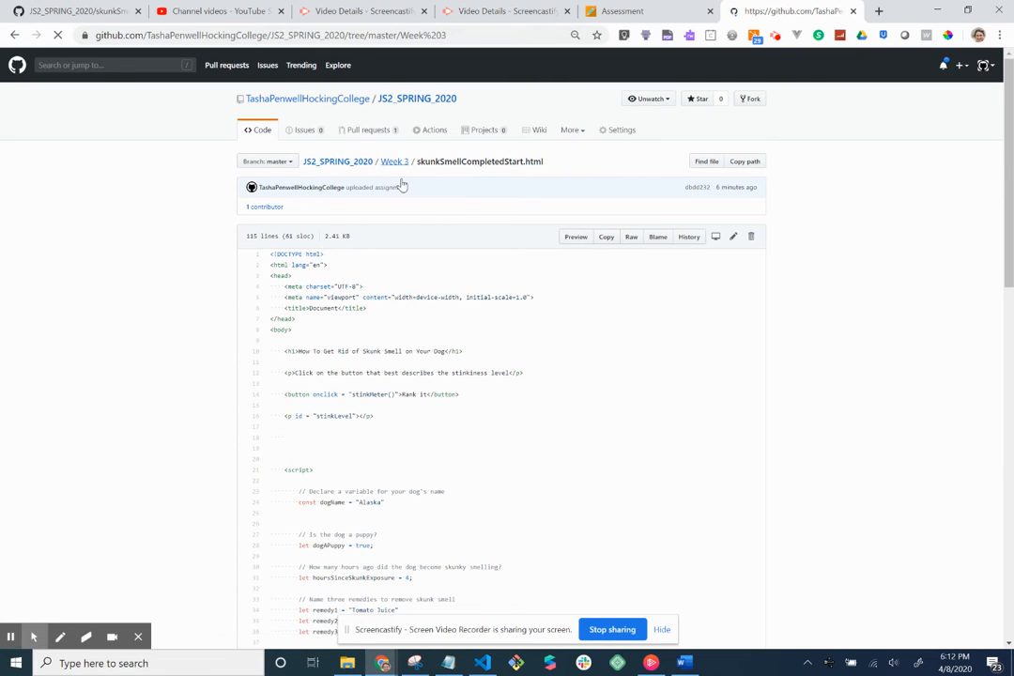
click(394, 161)
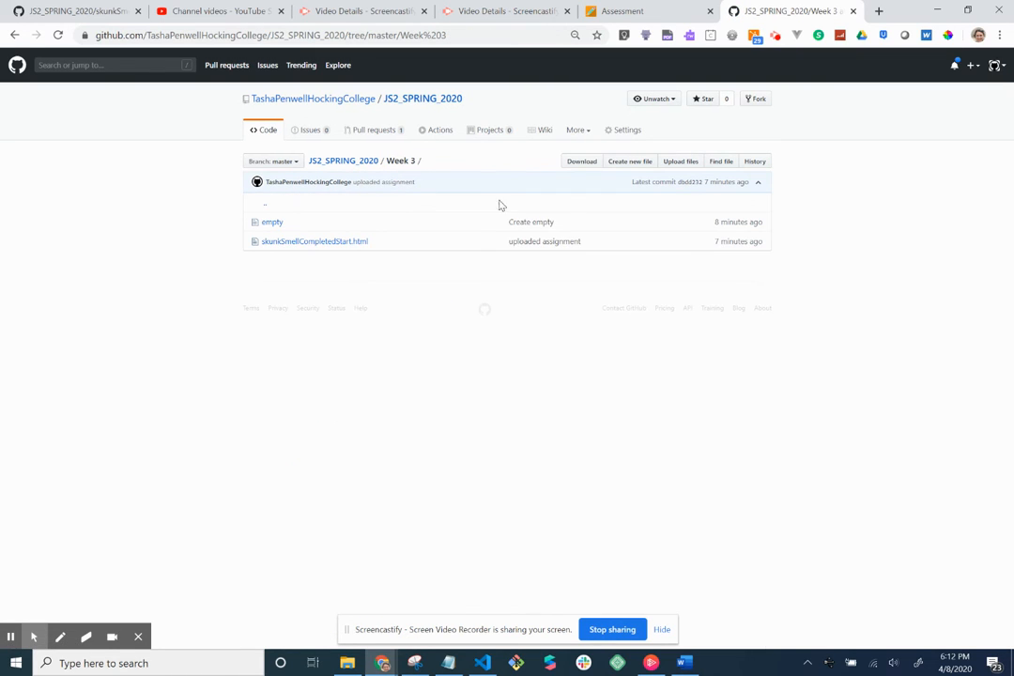
mouse_move(343, 160)
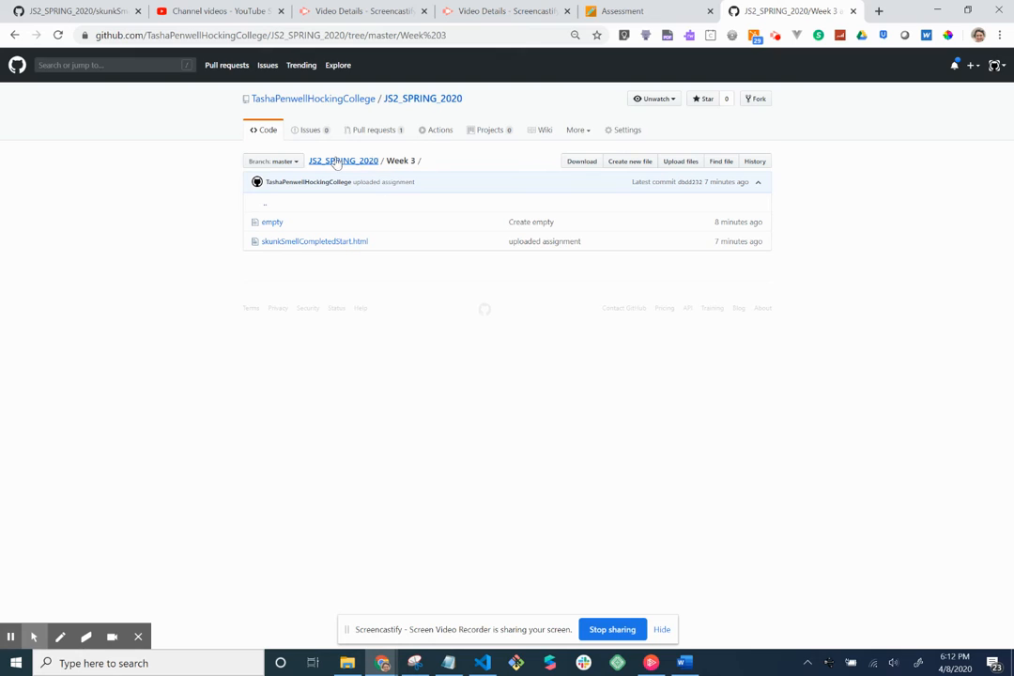
mouse_move(422, 98)
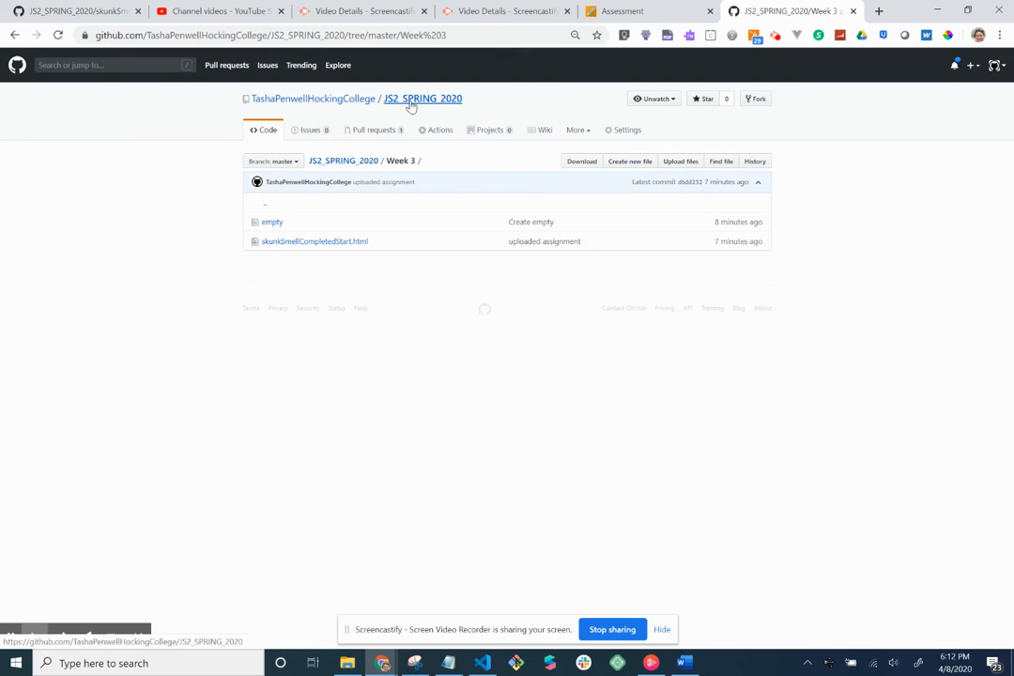
mouse_move(394, 160)
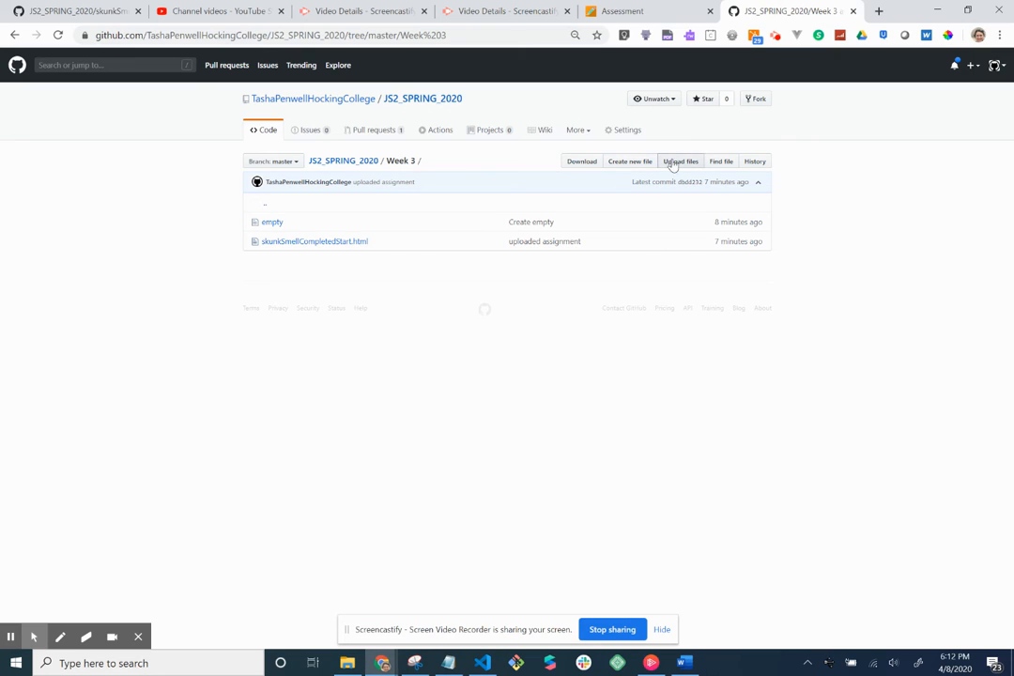
click(680, 160)
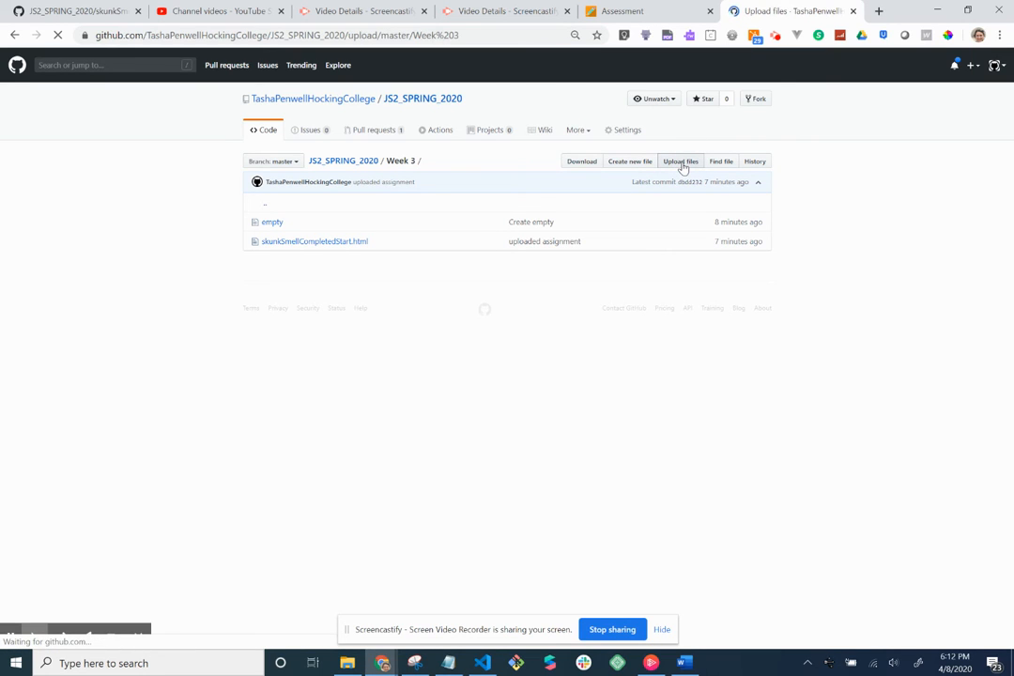
Pick penwellScopeExercise.html from the local Week 3 folder for upload
click(681, 160)
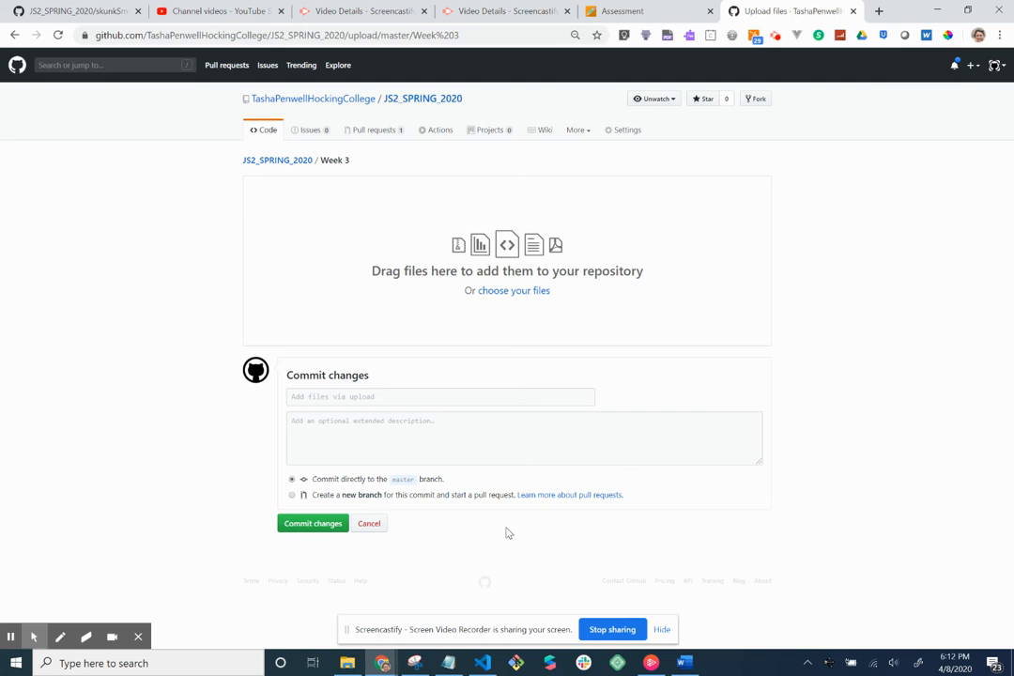
mouse_move(348, 662)
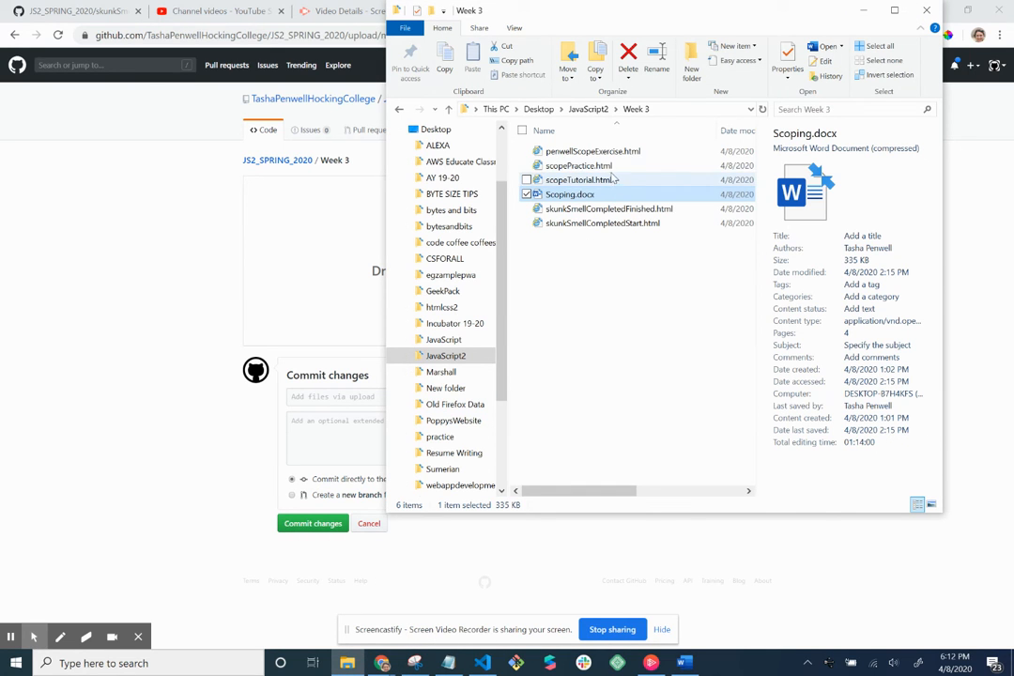
click(593, 150)
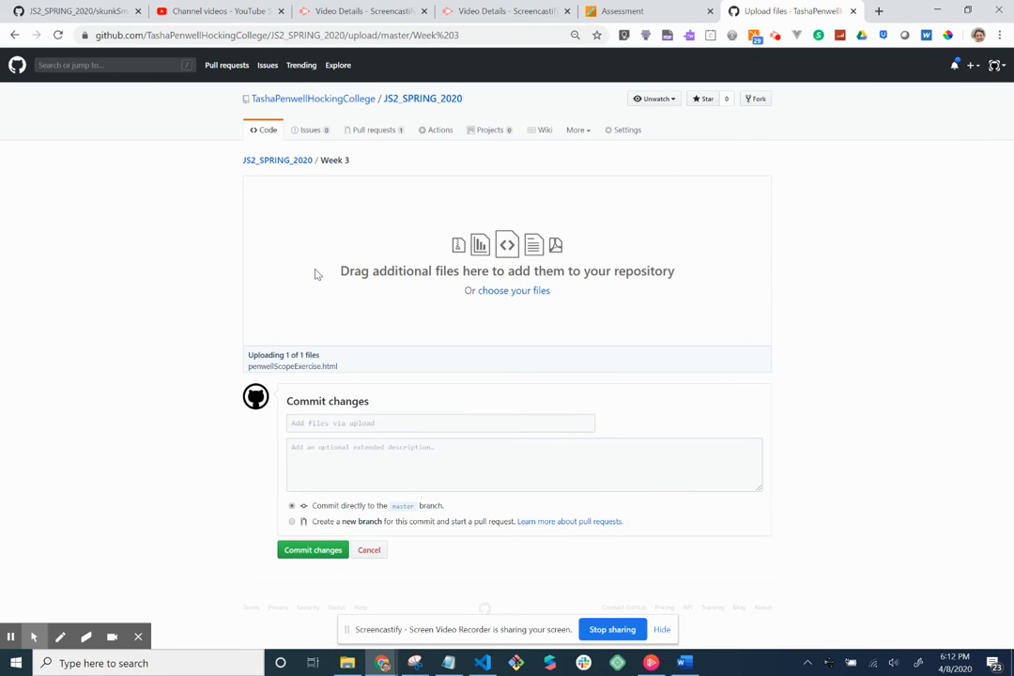
click(439, 423)
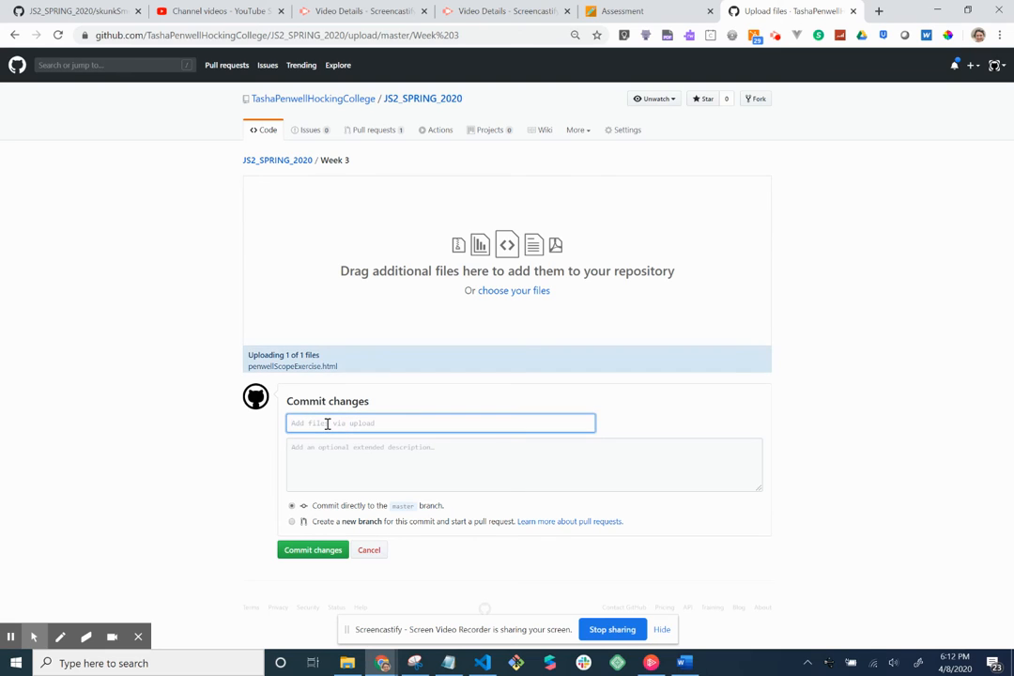
Commit the uploaded file with the message 'assignment completed and uploaded'
text(assi)
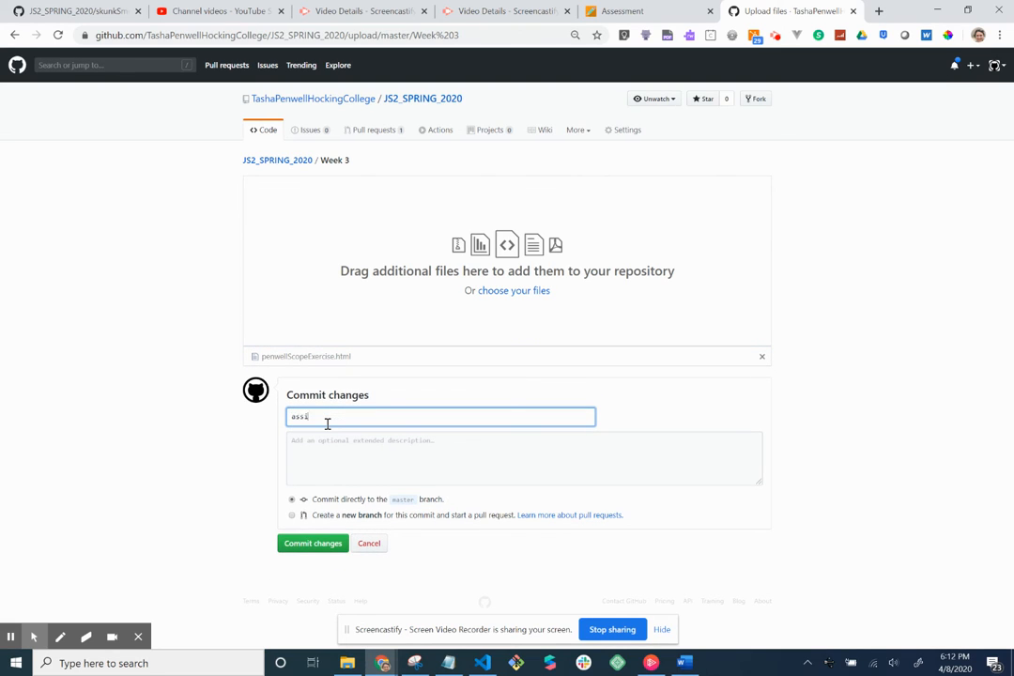
text(assignment completed and upld)
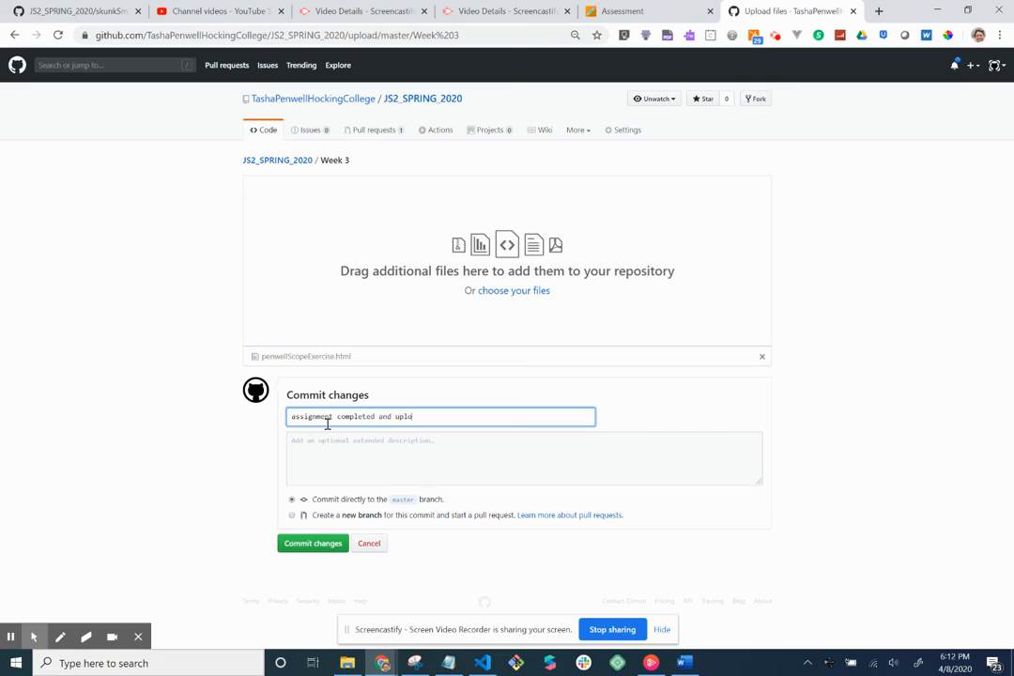
click(313, 542)
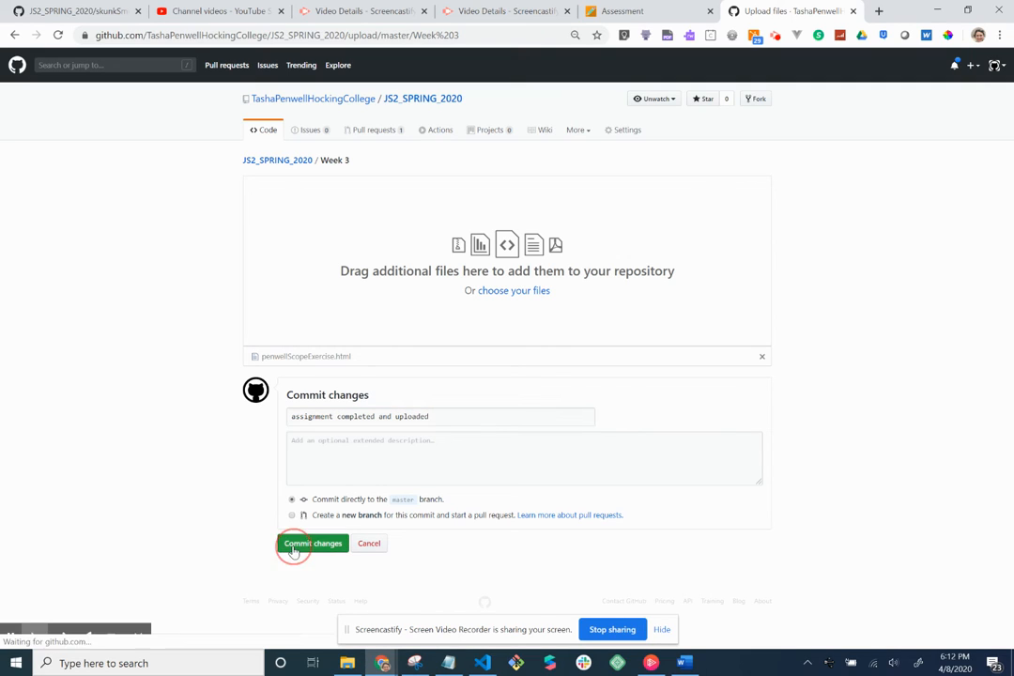
click(312, 542)
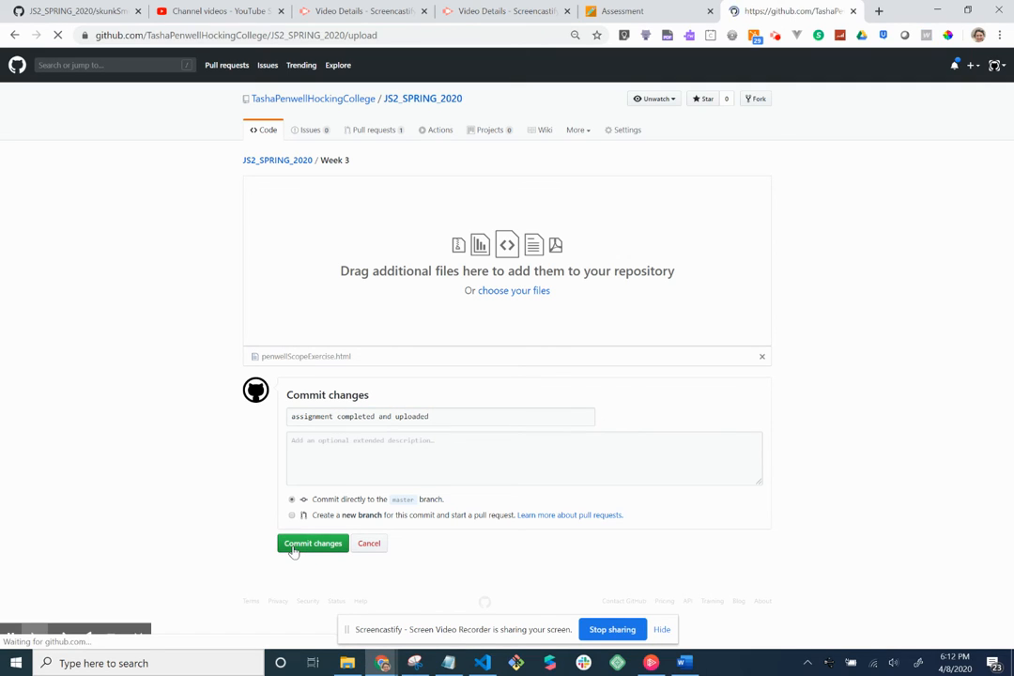
click(313, 542)
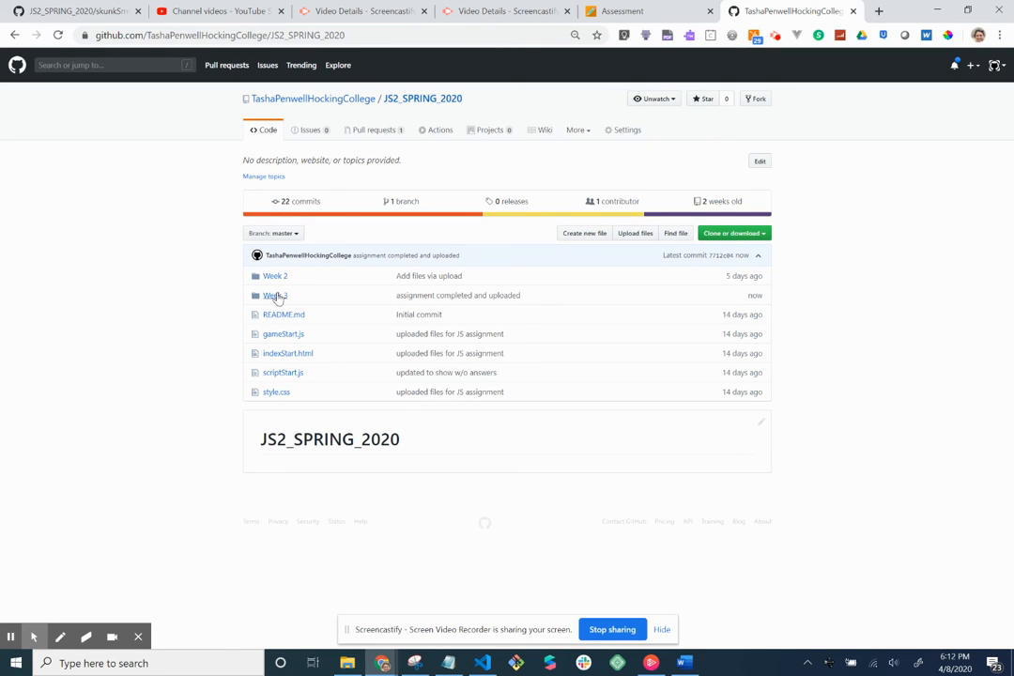
Open penwellScopeExercise.html in Week 3, copy its URL, and return to Blackboard
click(275, 295)
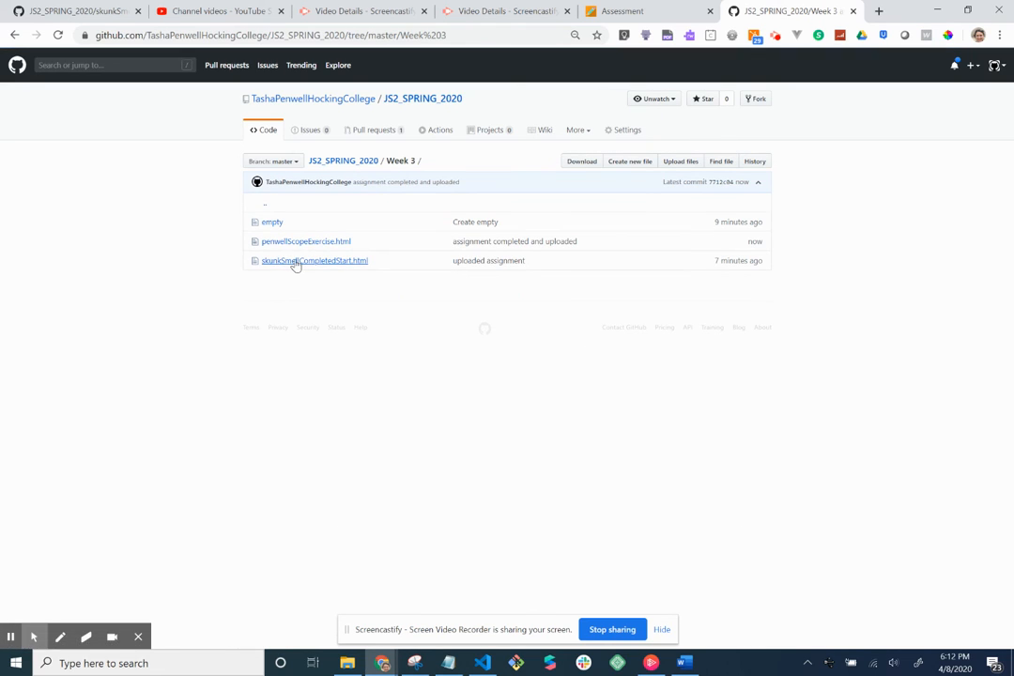
mouse_move(294, 241)
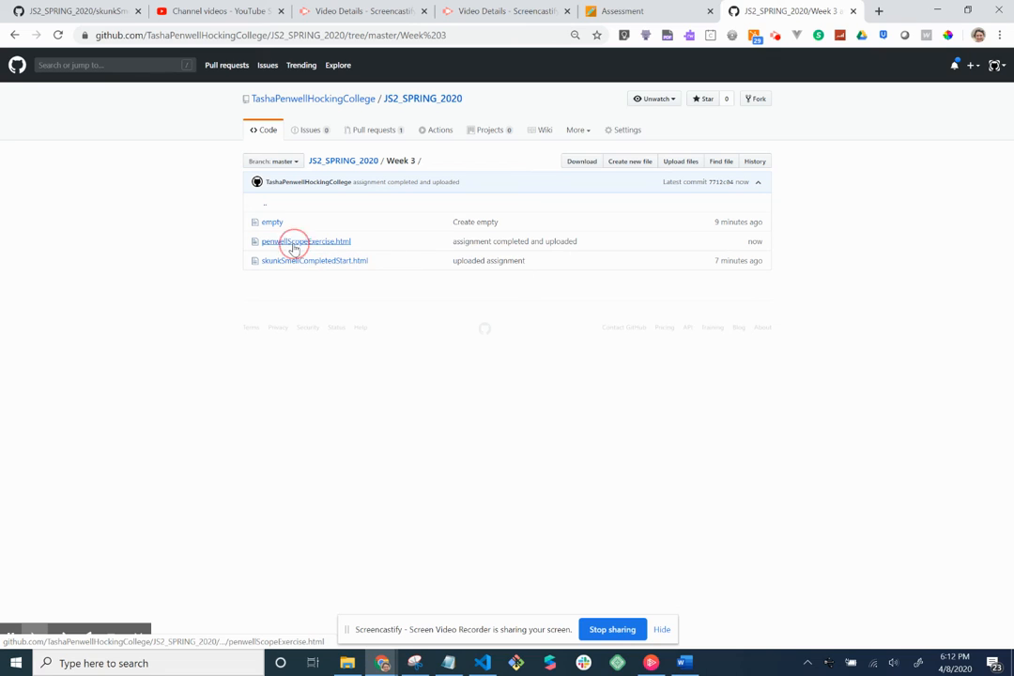
click(306, 241)
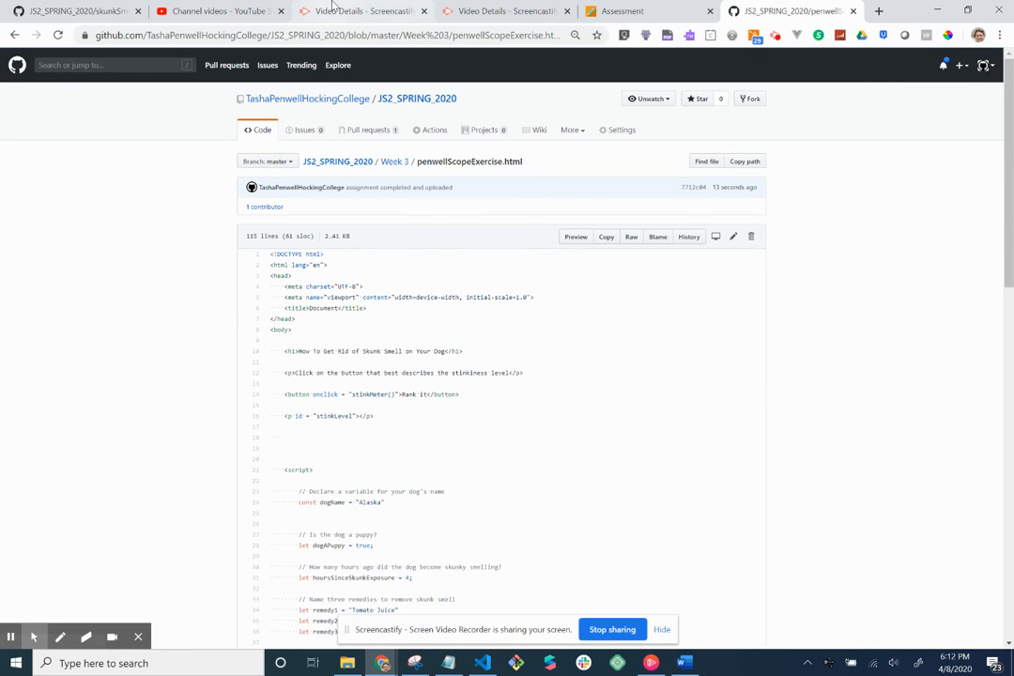
click(315, 34)
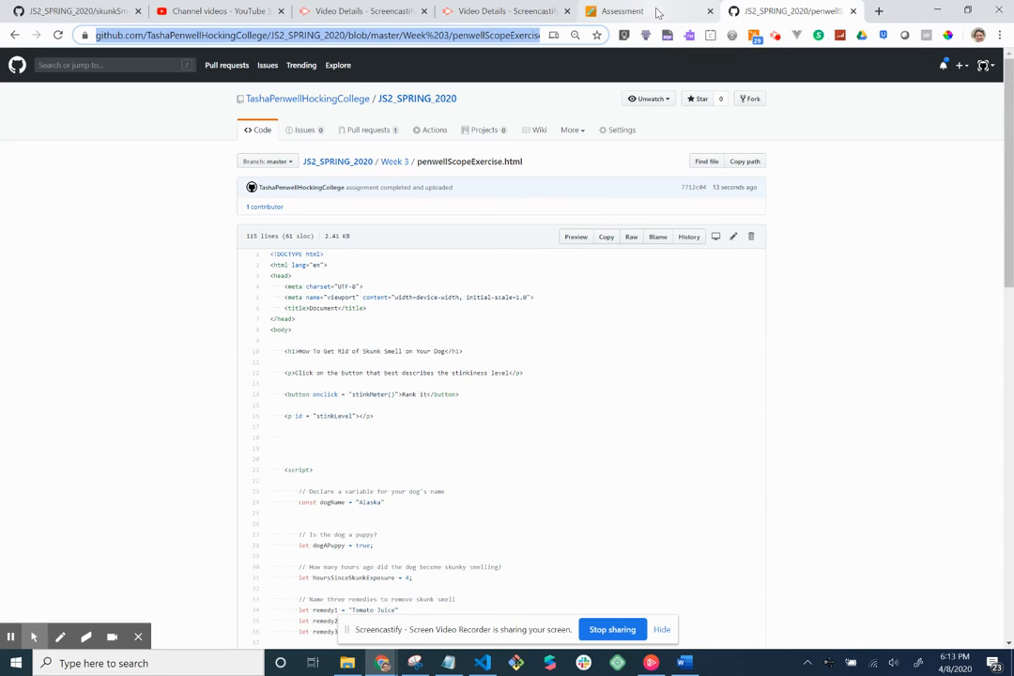
click(622, 12)
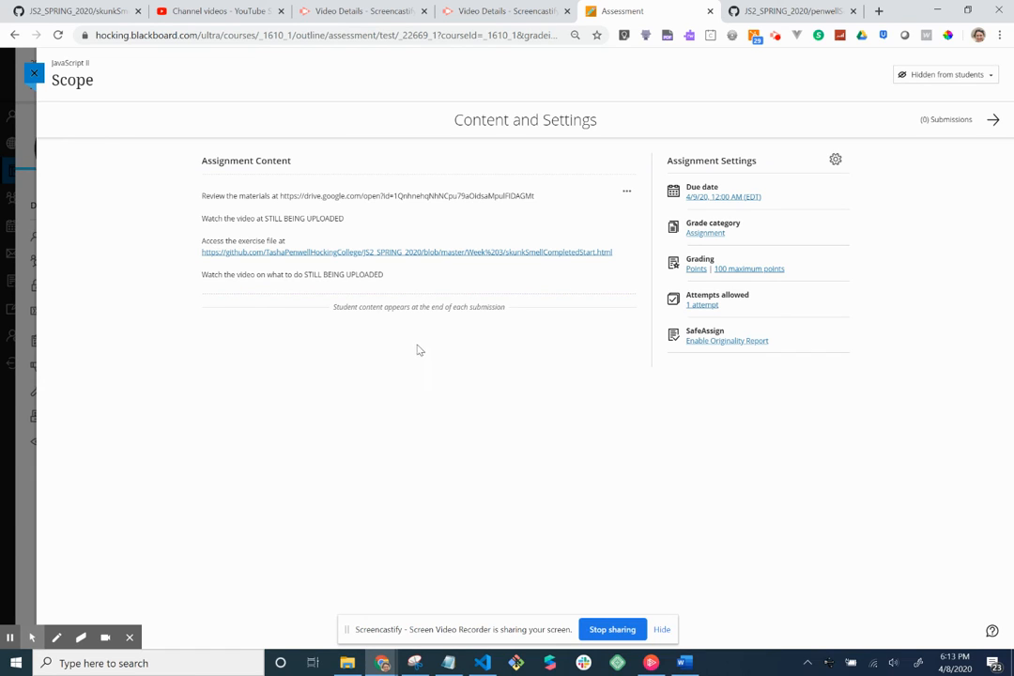
mouse_move(373, 371)
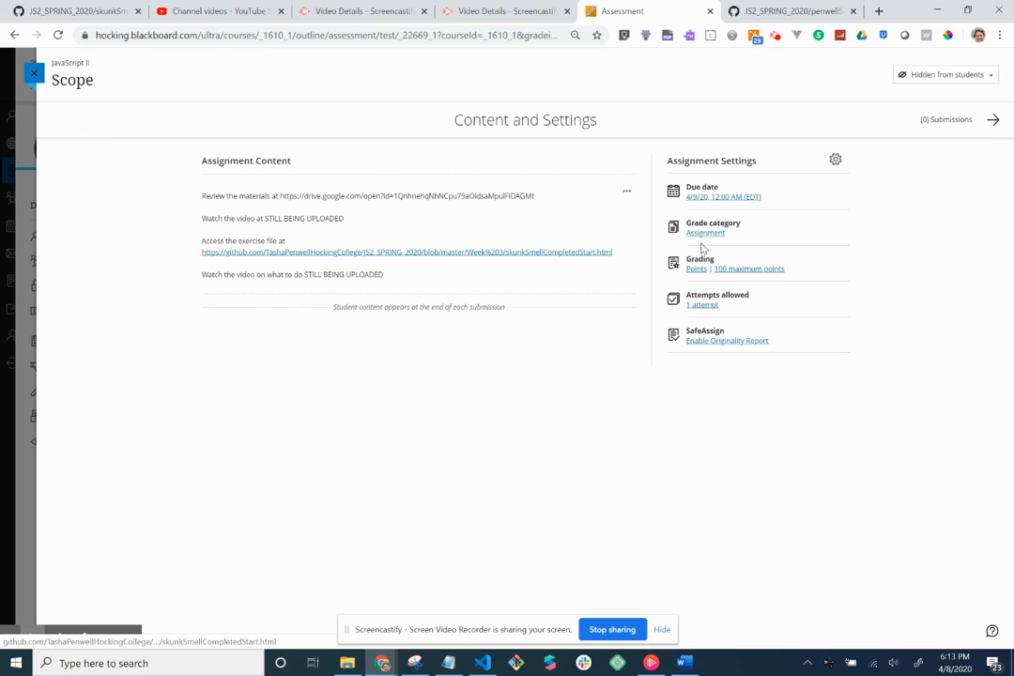
mouse_move(765, 267)
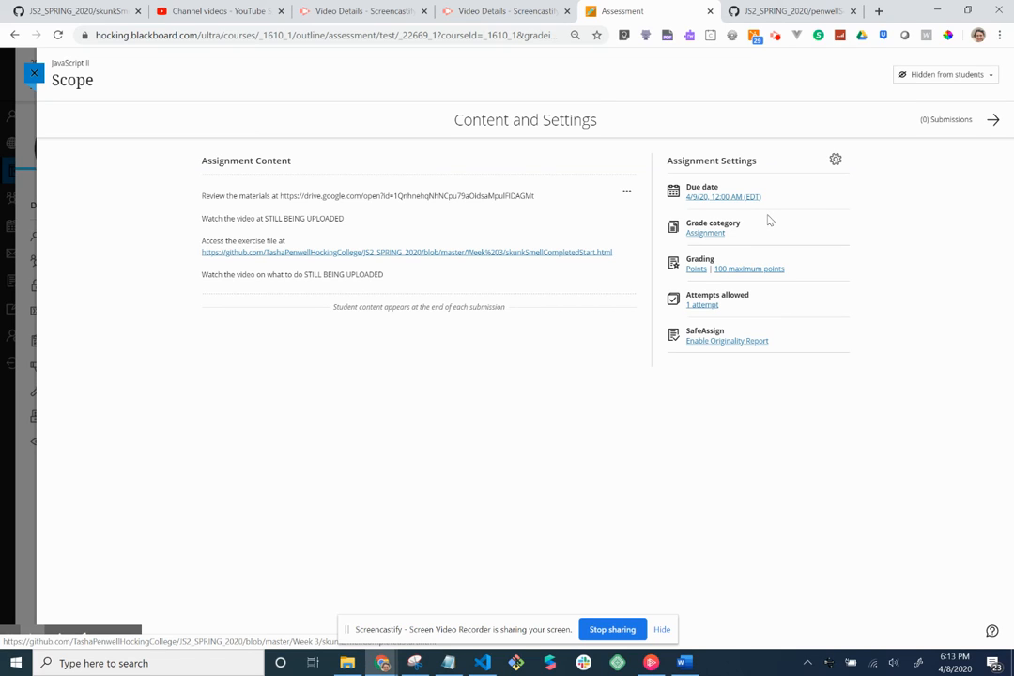
mouse_move(787, 266)
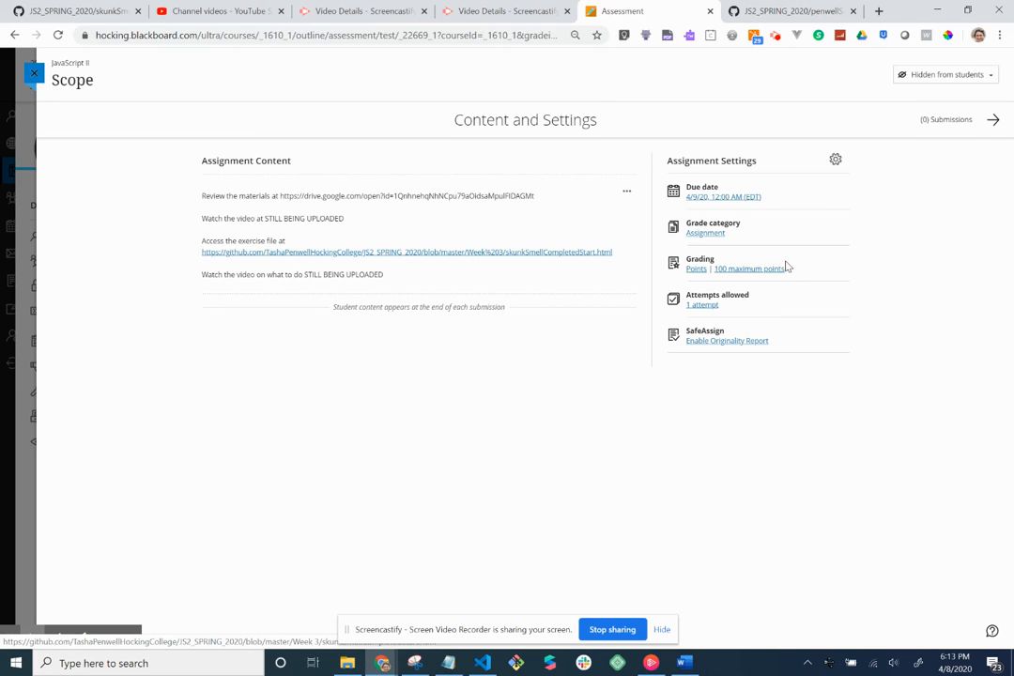
mouse_move(820, 247)
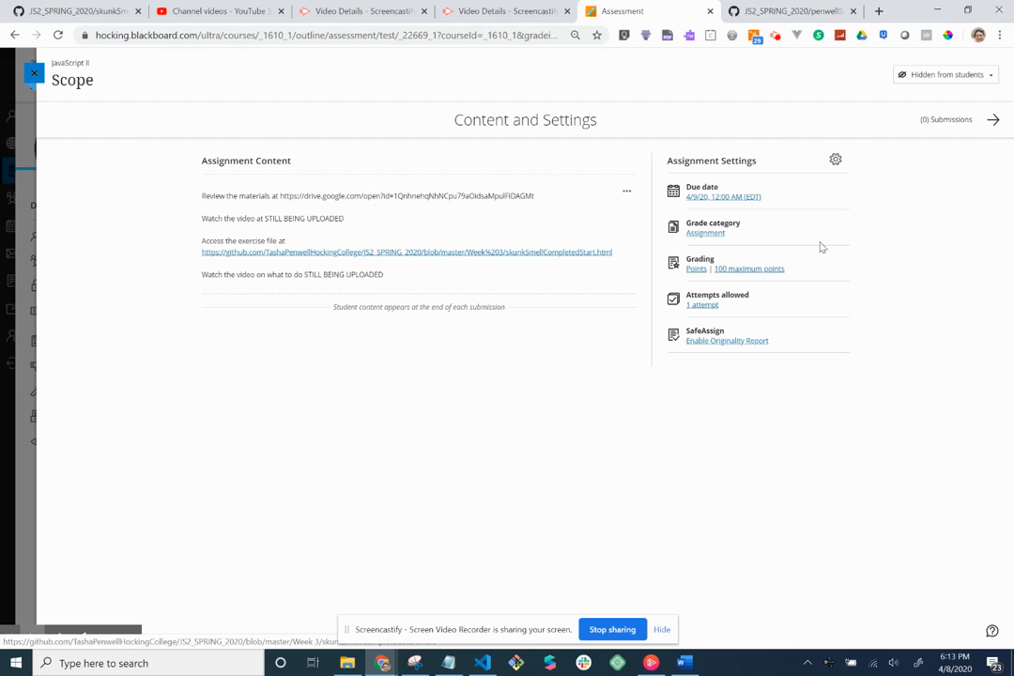
mouse_move(527, 462)
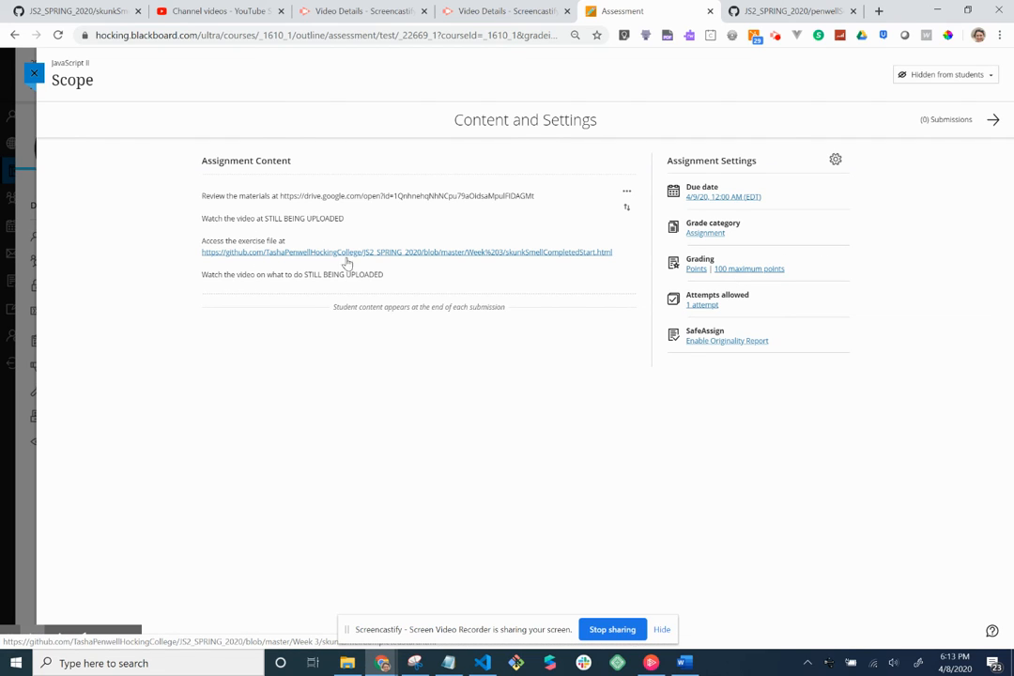
mouse_move(357, 460)
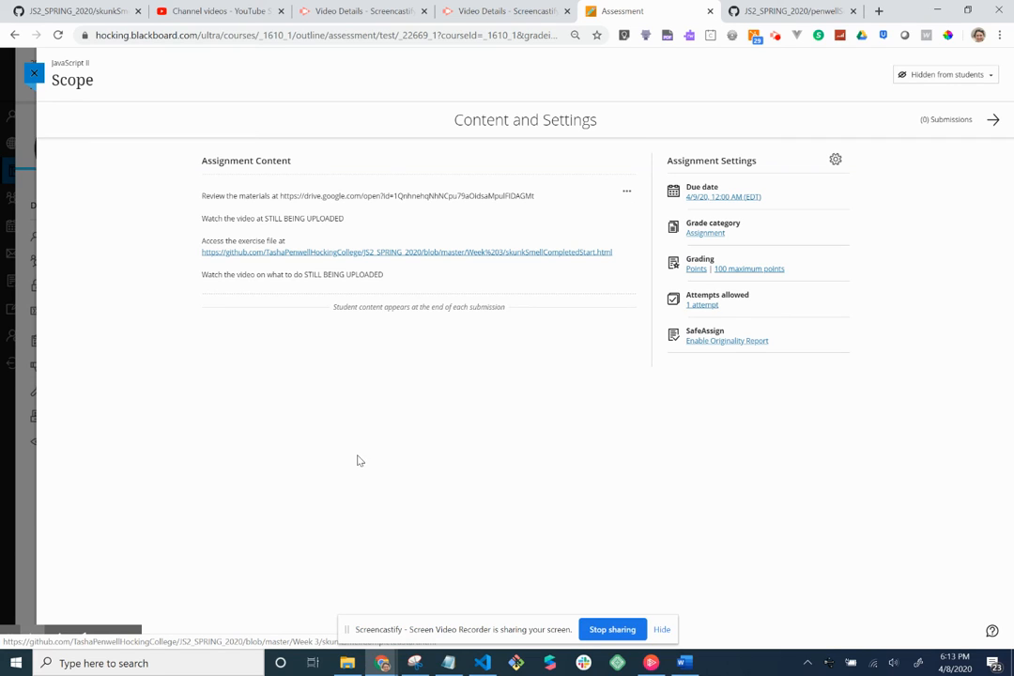